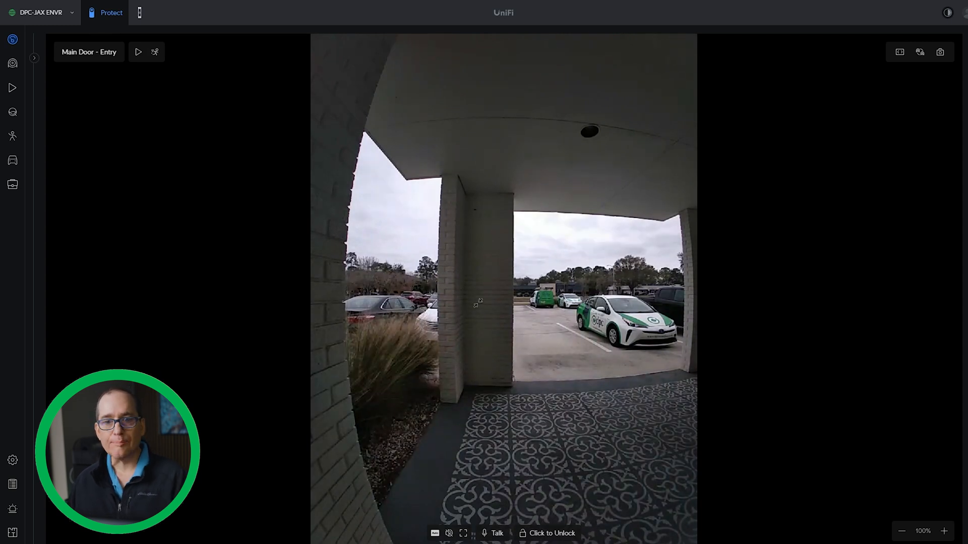
mouse_move(434, 532)
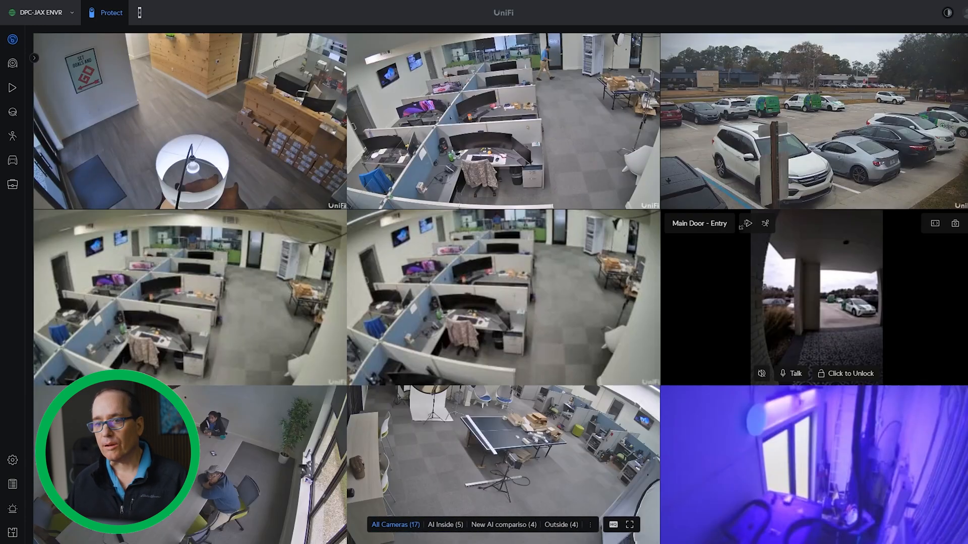
Scroll through the All Cameras grid of office and parking-lot feeds.
scroll("down", 3)
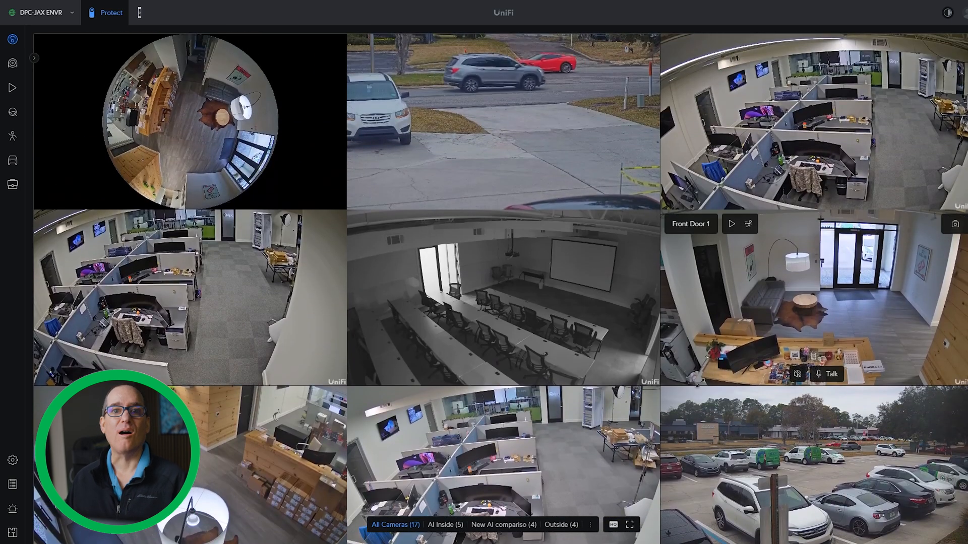
scroll("down", 3)
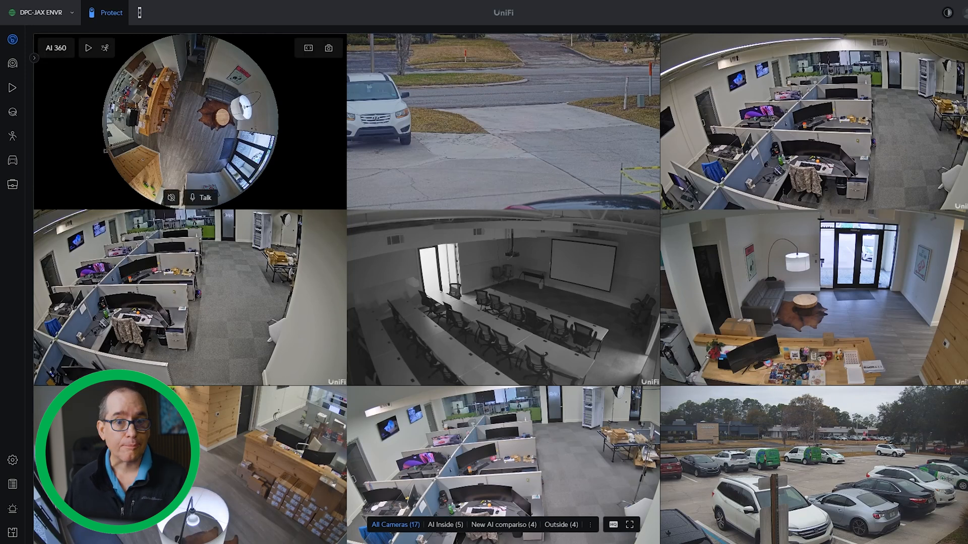
Search Person detections under Faces by uploading, cropping and confirming a face photo.
left_click(12, 136)
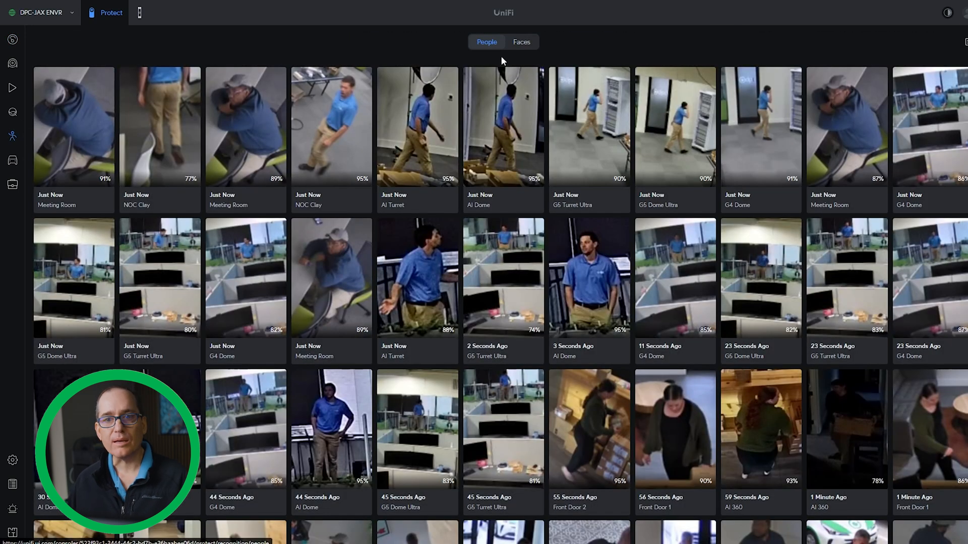
left_click(521, 42)
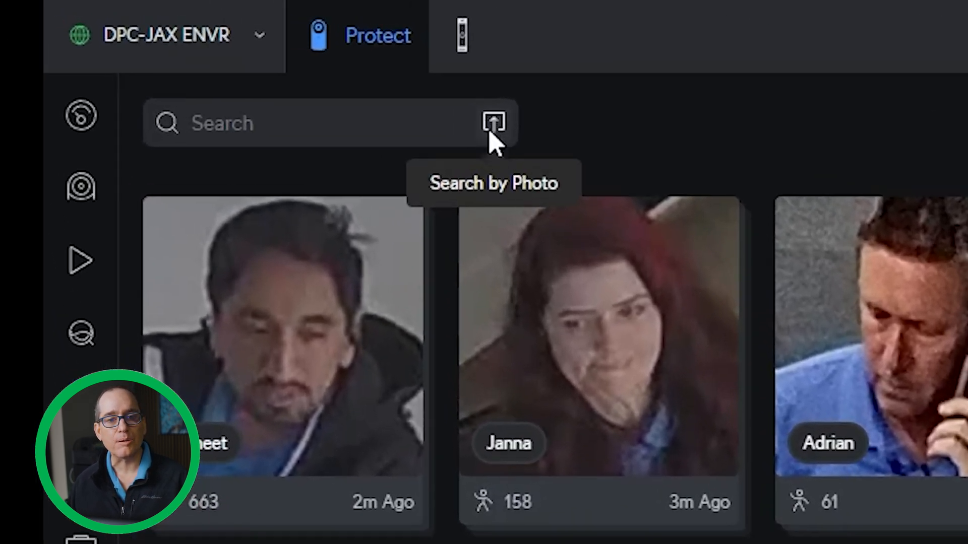
left_click(493, 122)
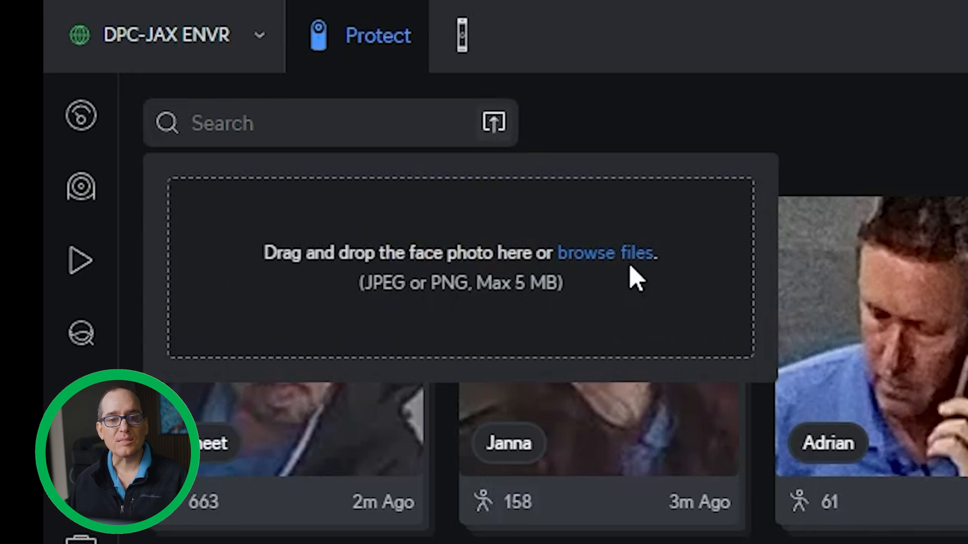
left_click(607, 253)
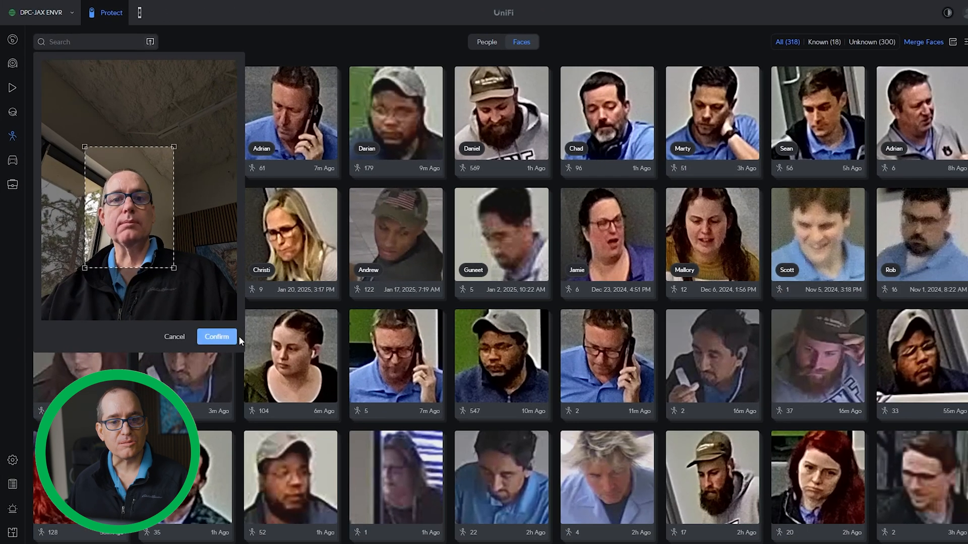
left_click(217, 336)
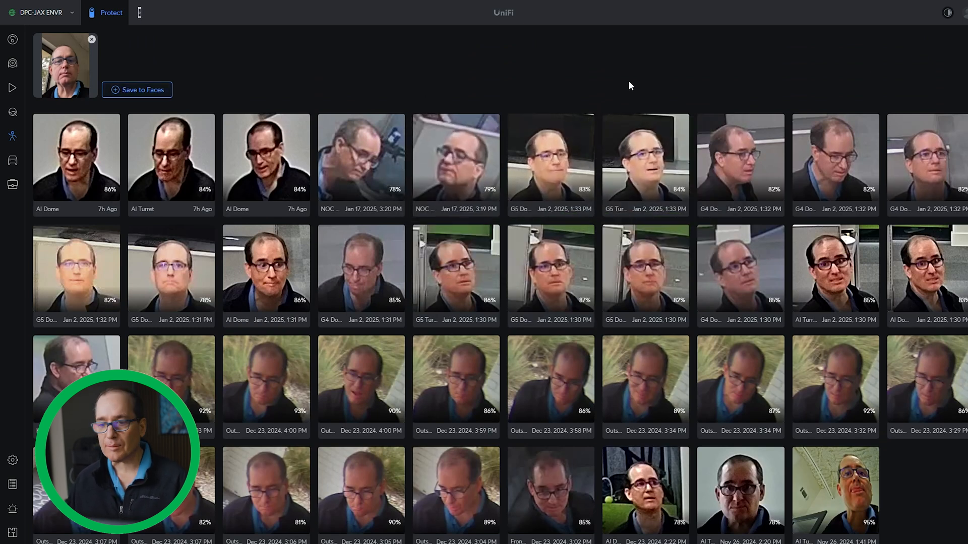
mouse_move(364, 70)
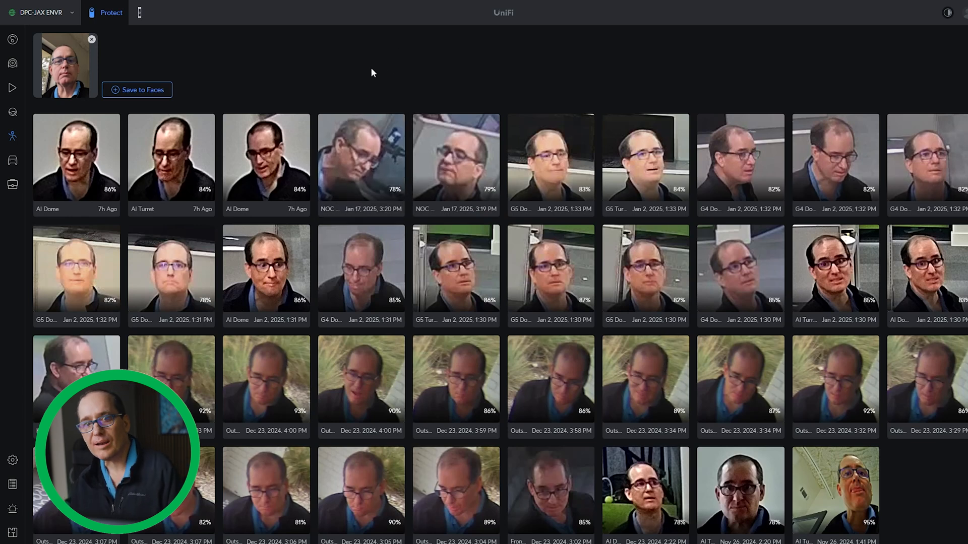
mouse_move(12, 135)
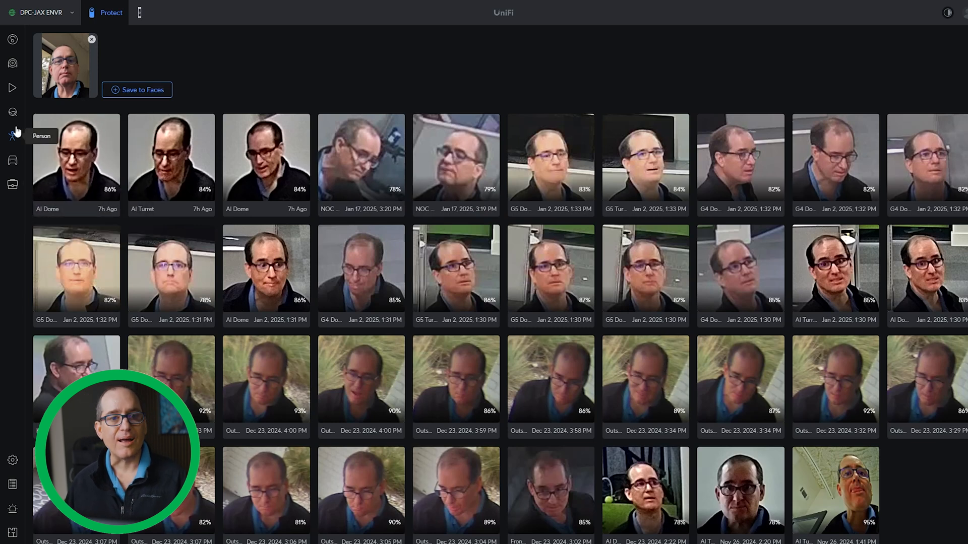
Show License Plates under Vehicle detections and bring up the CSV plate import prompt.
left_click(12, 160)
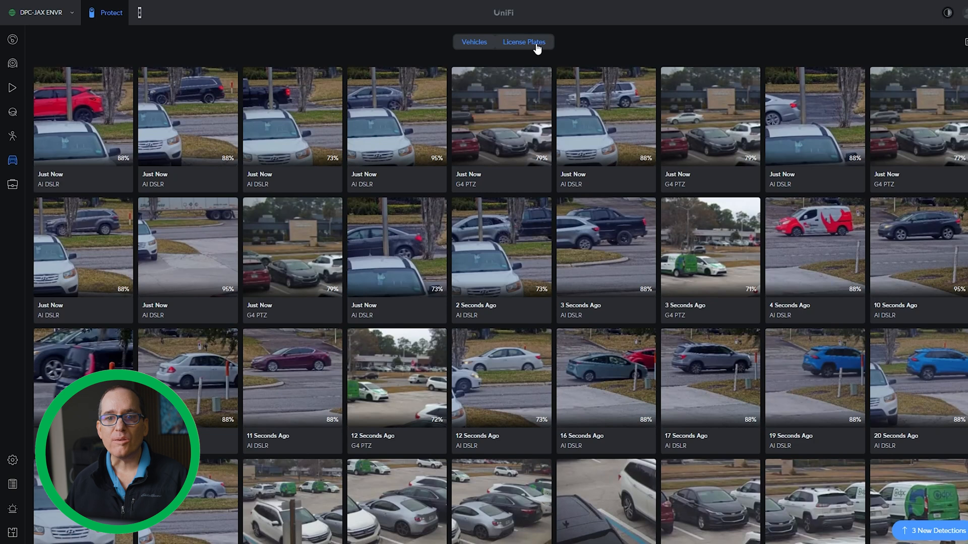
left_click(523, 41)
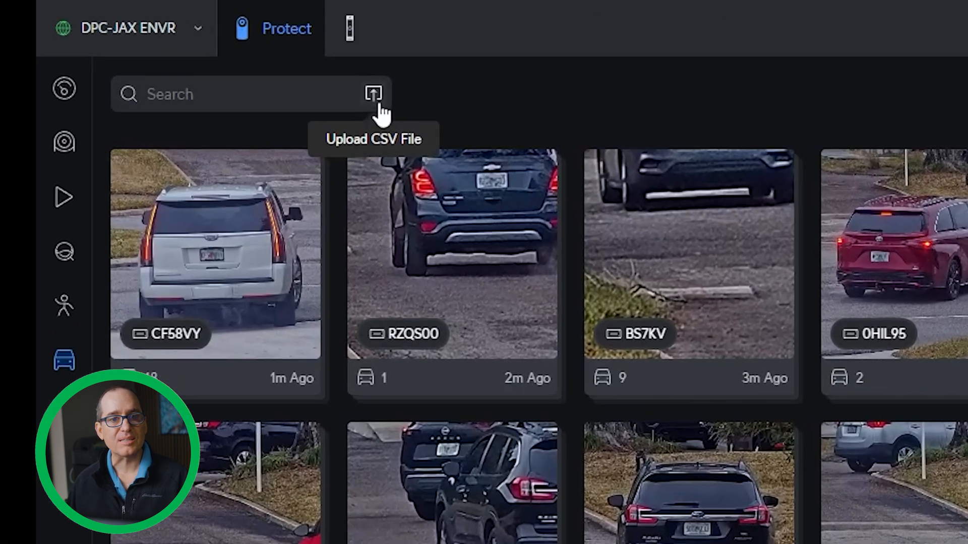
left_click(373, 93)
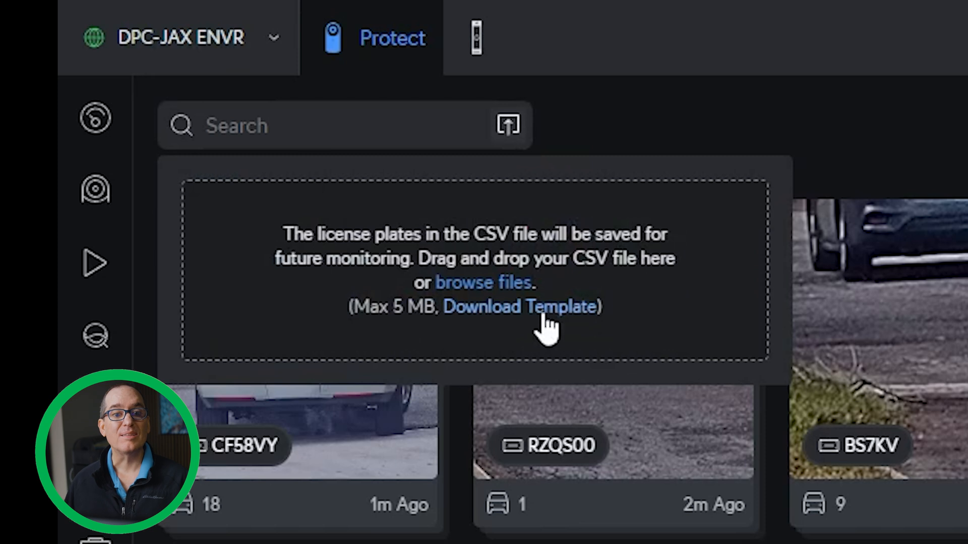
mouse_move(704, 253)
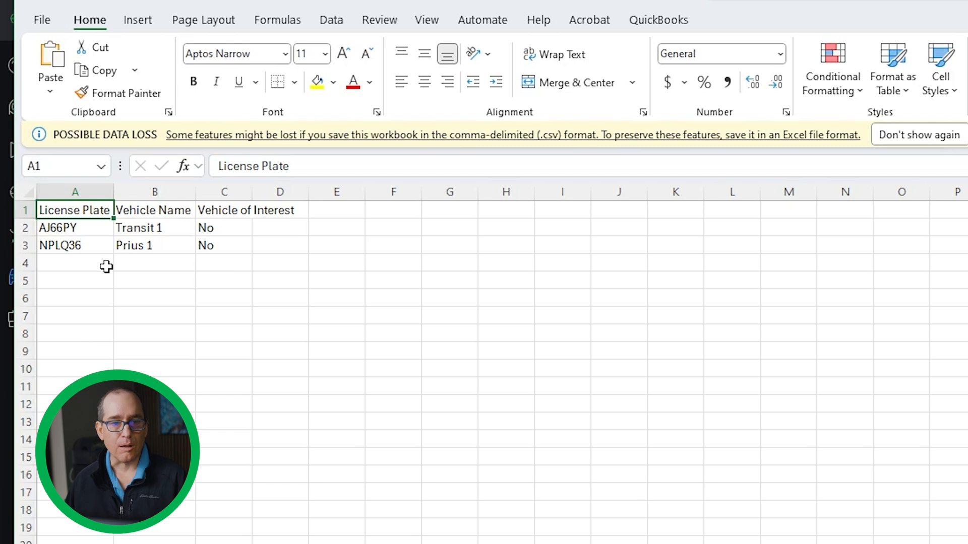
mouse_move(110, 266)
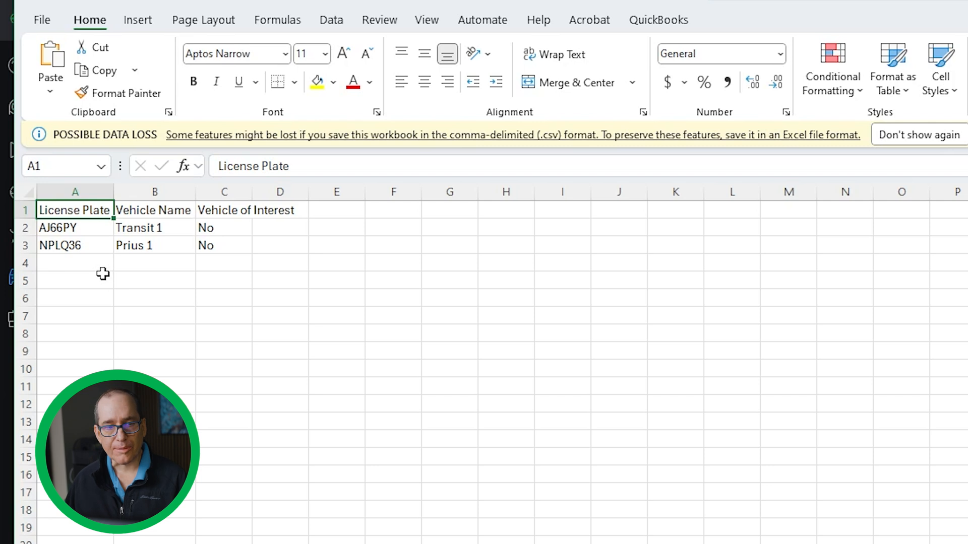
mouse_move(80, 245)
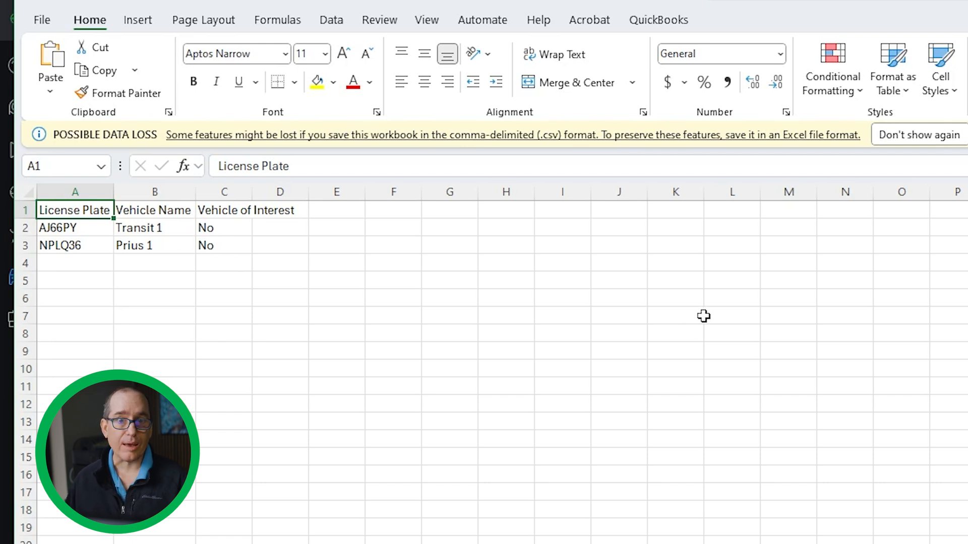
mouse_move(345, 374)
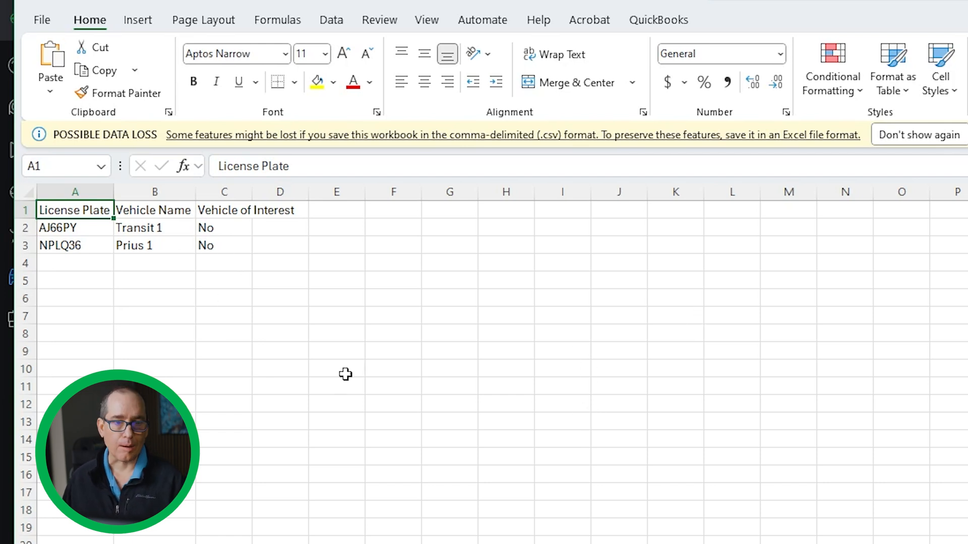
mouse_move(571, 275)
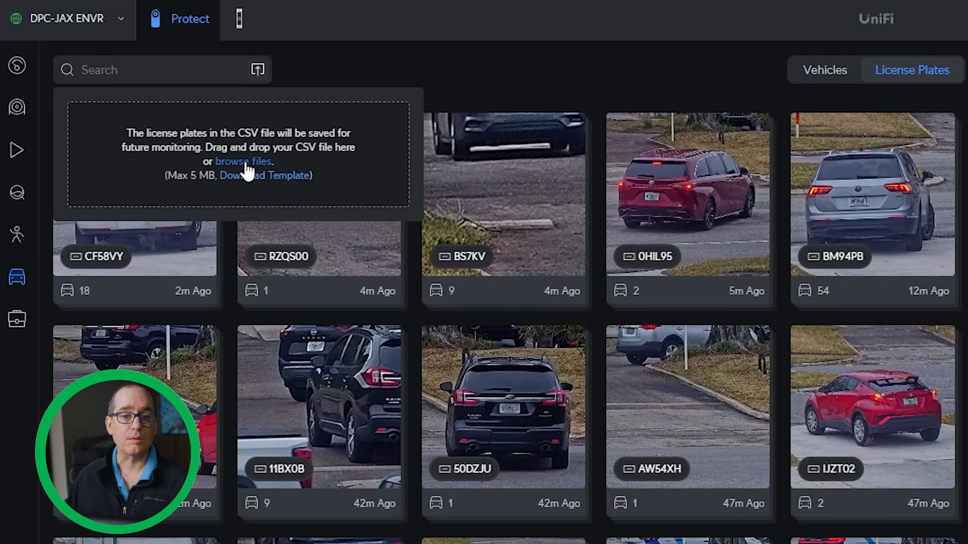
left_click(243, 161)
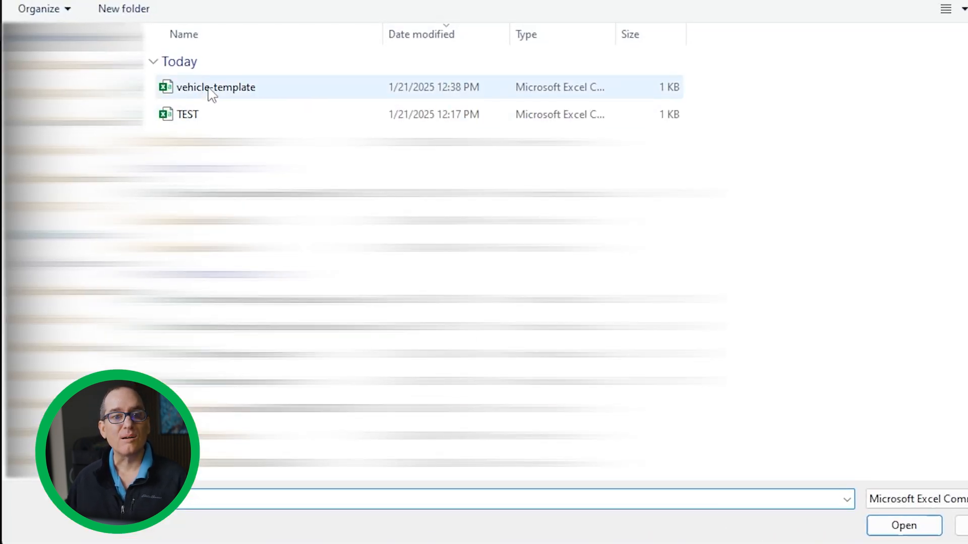
left_click(902, 525)
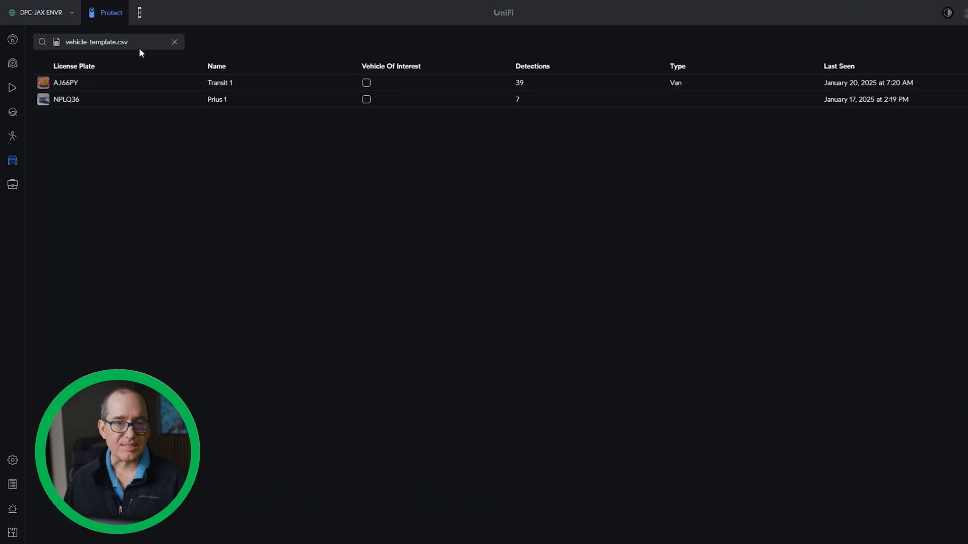
mouse_move(721, 115)
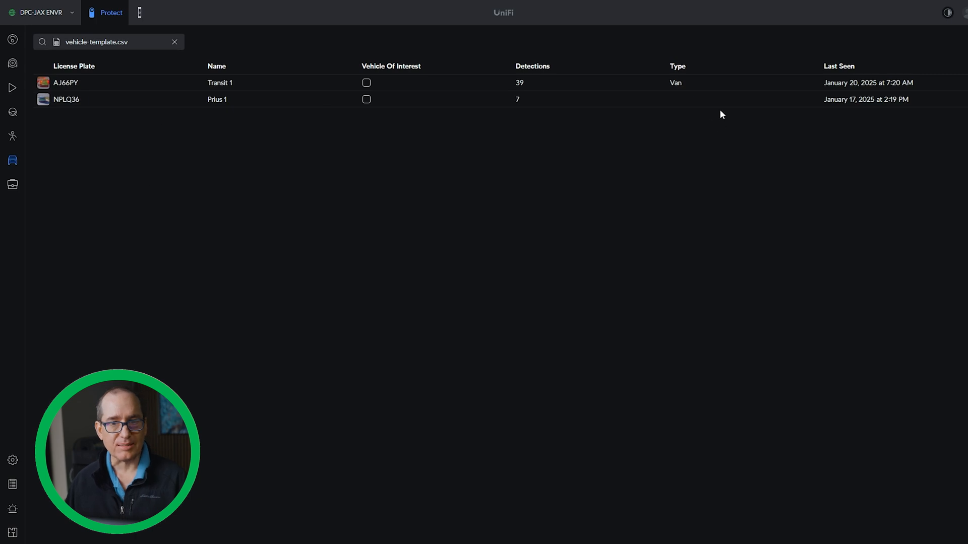
mouse_move(218, 99)
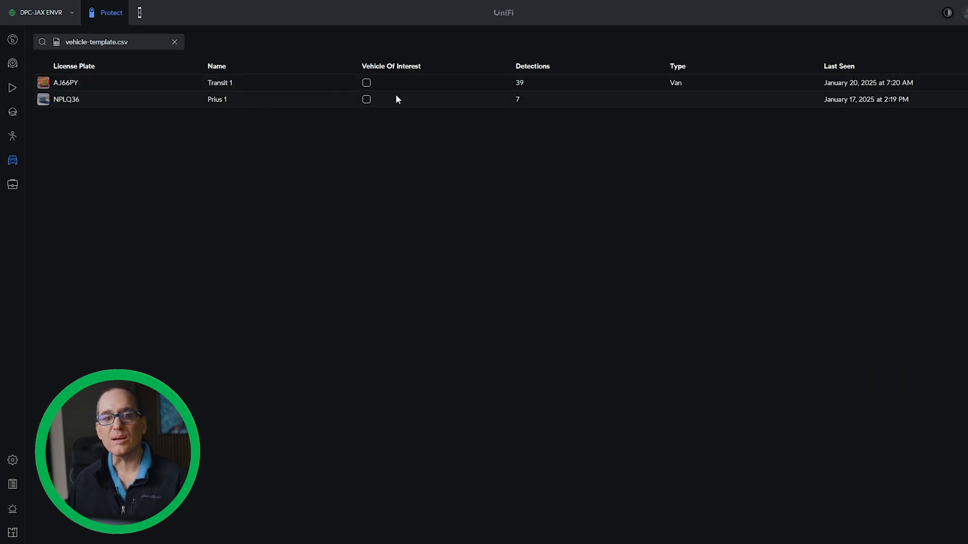
mouse_move(366, 100)
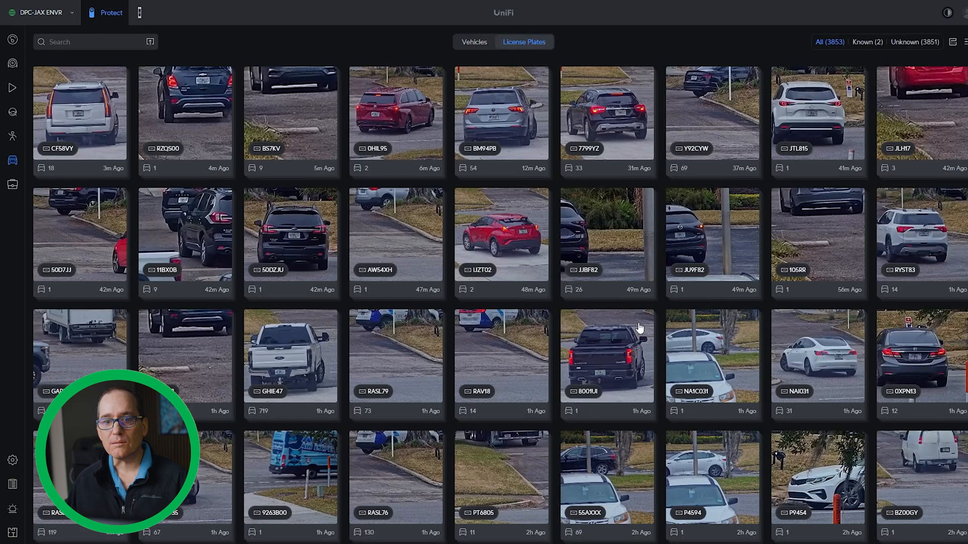
Search plates for 'tra' to find Transit 1, then reach the camera recording settings.
left_click(93, 41)
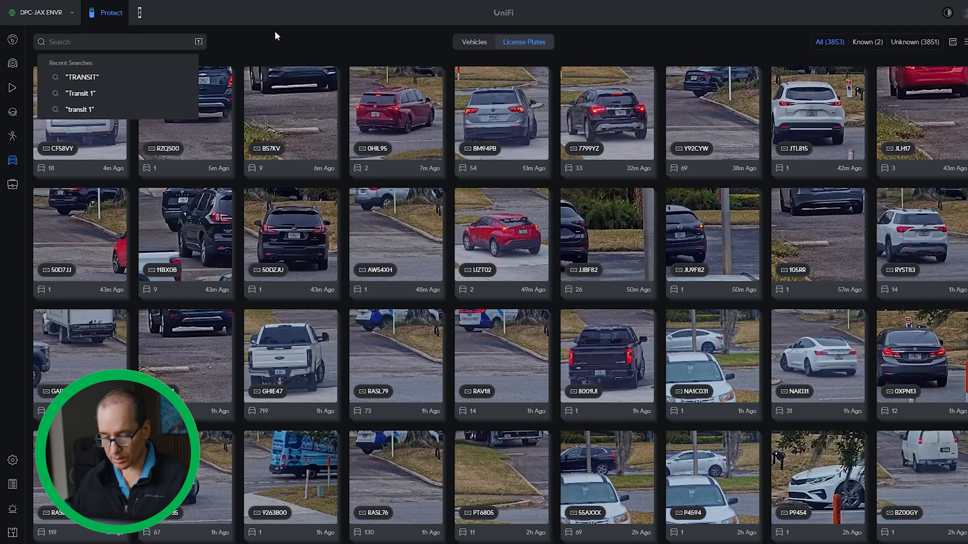
type("tran")
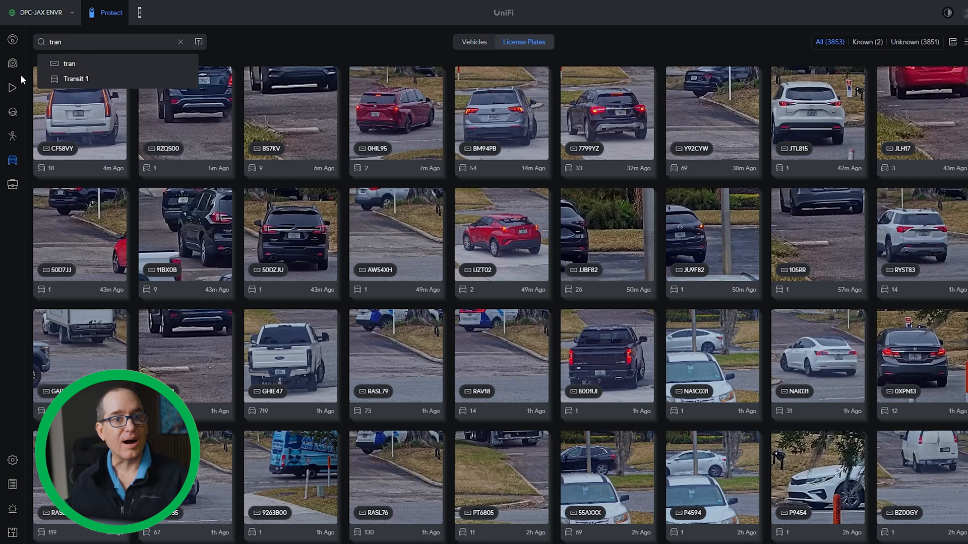
left_click(76, 79)
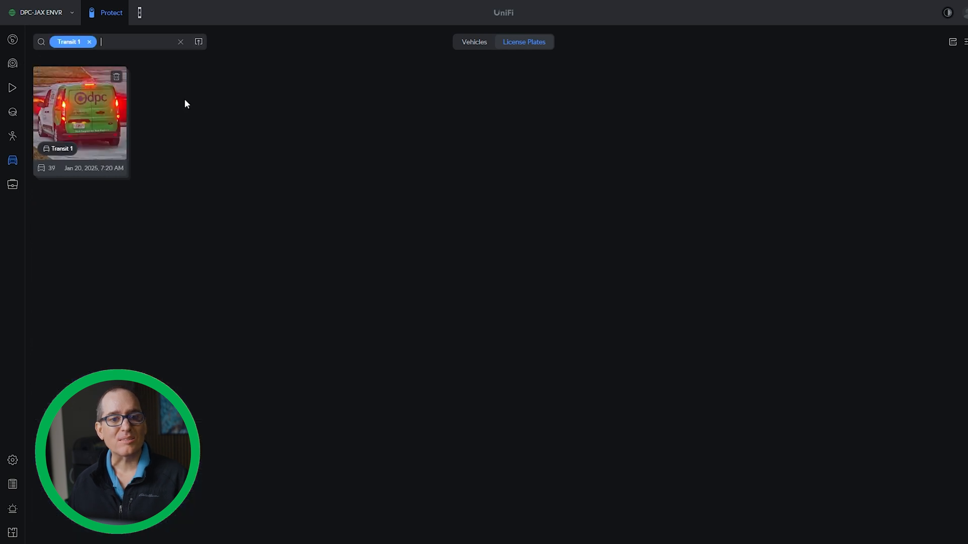
left_click(80, 112)
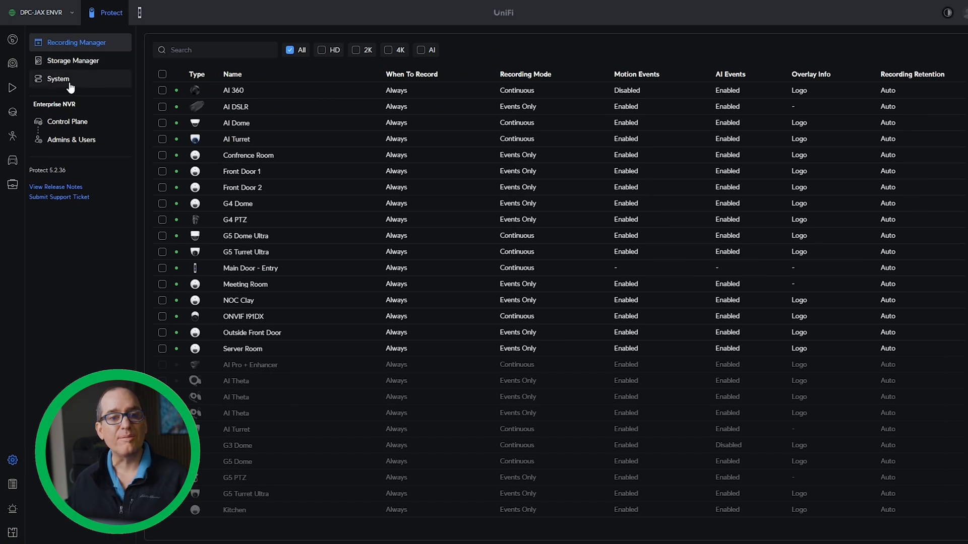
Turn on continuous archiving for AI DSLR and review the archivable detection types.
left_click(58, 79)
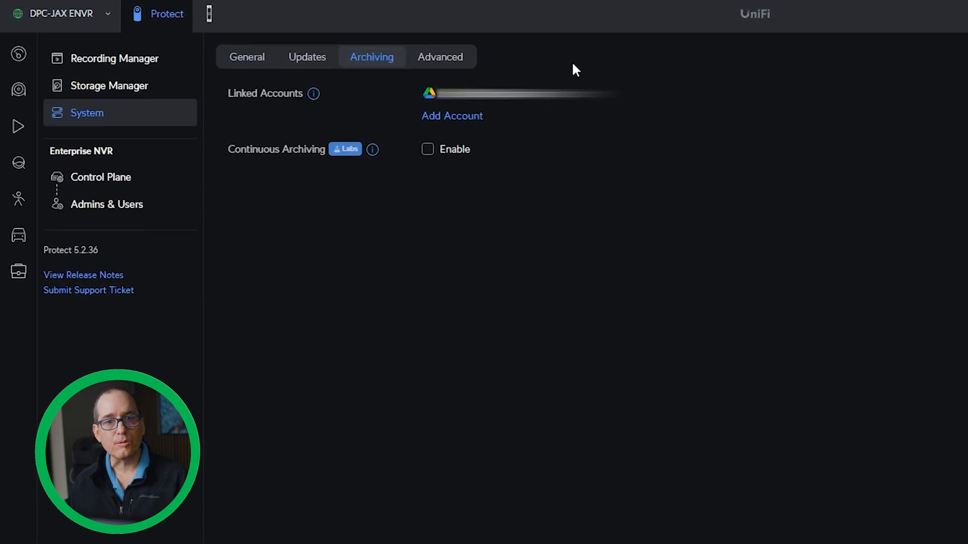
mouse_move(303, 158)
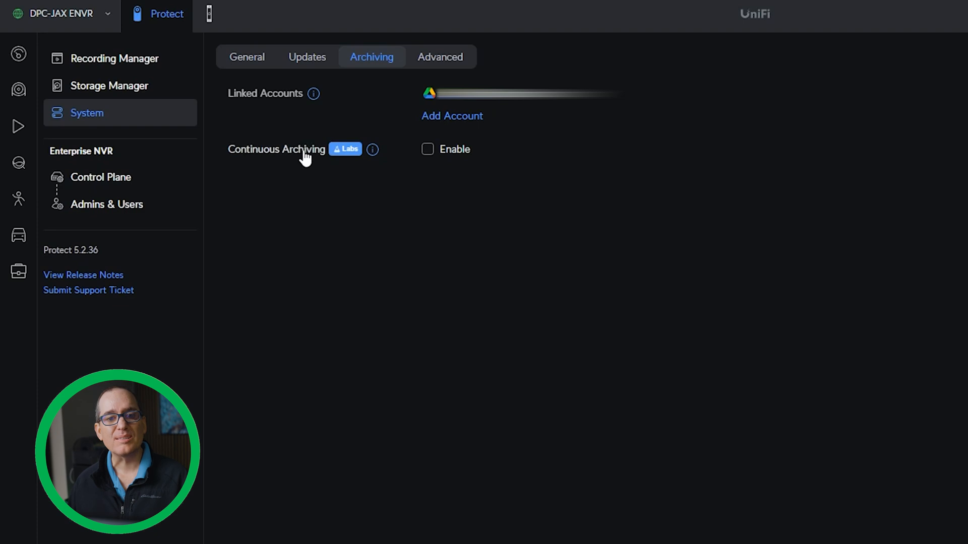
left_click(428, 149)
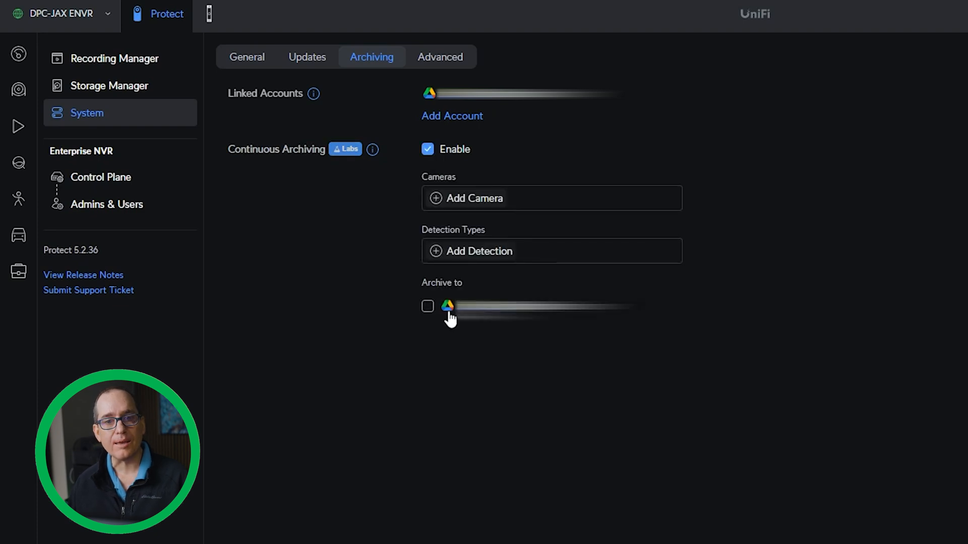
mouse_move(435, 202)
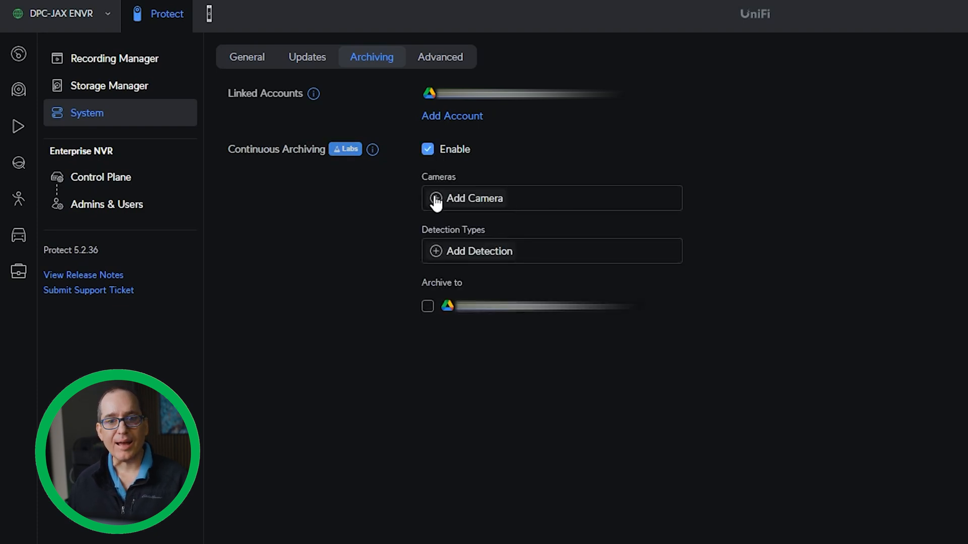
left_click(474, 198)
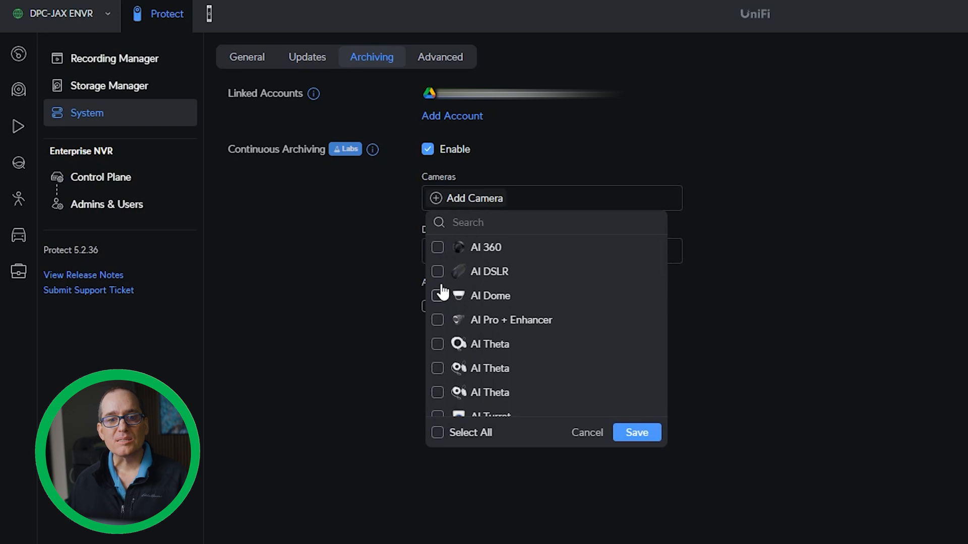
left_click(437, 272)
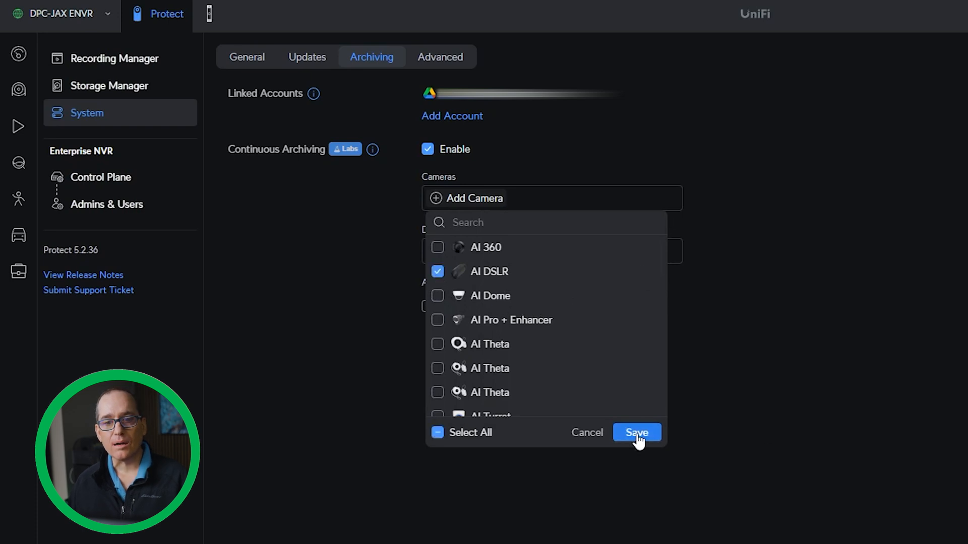
left_click(635, 432)
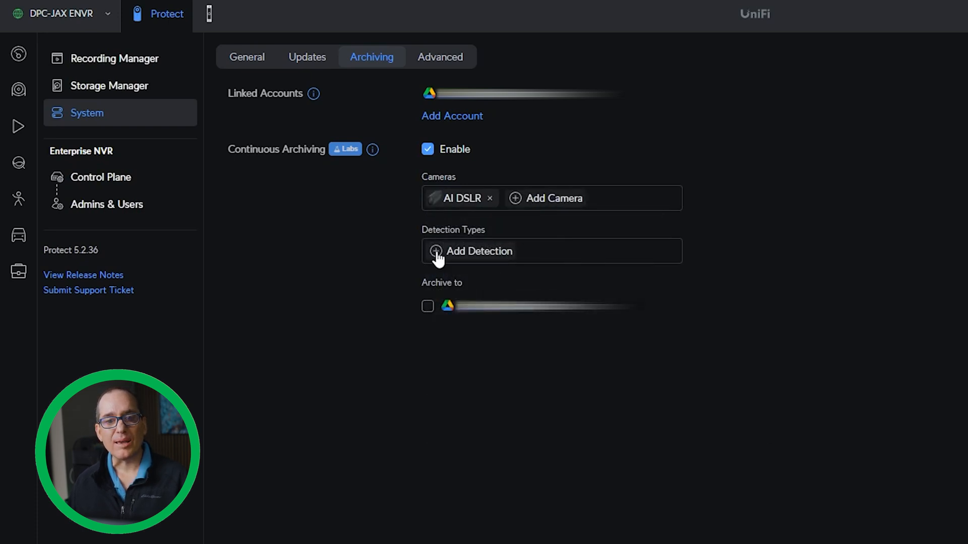
left_click(478, 251)
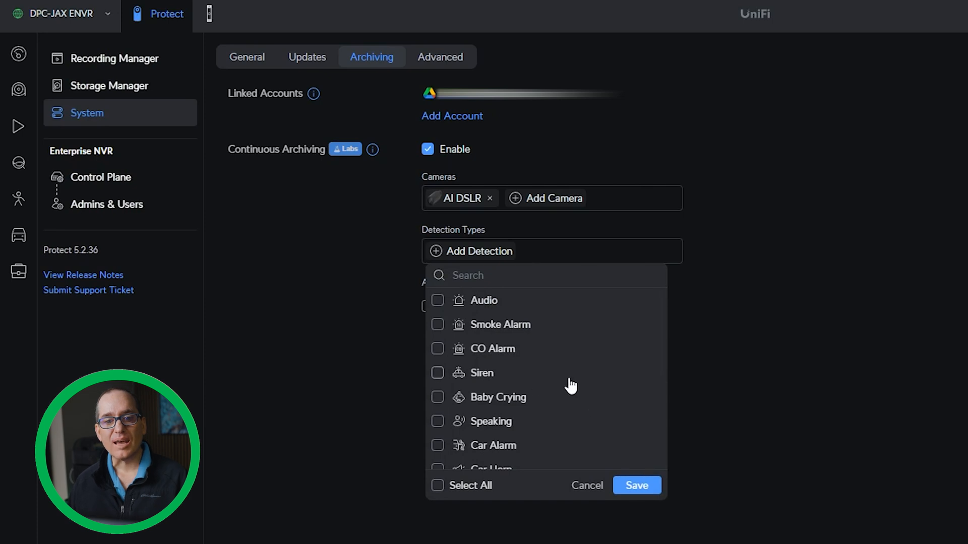
scroll("down", 3)
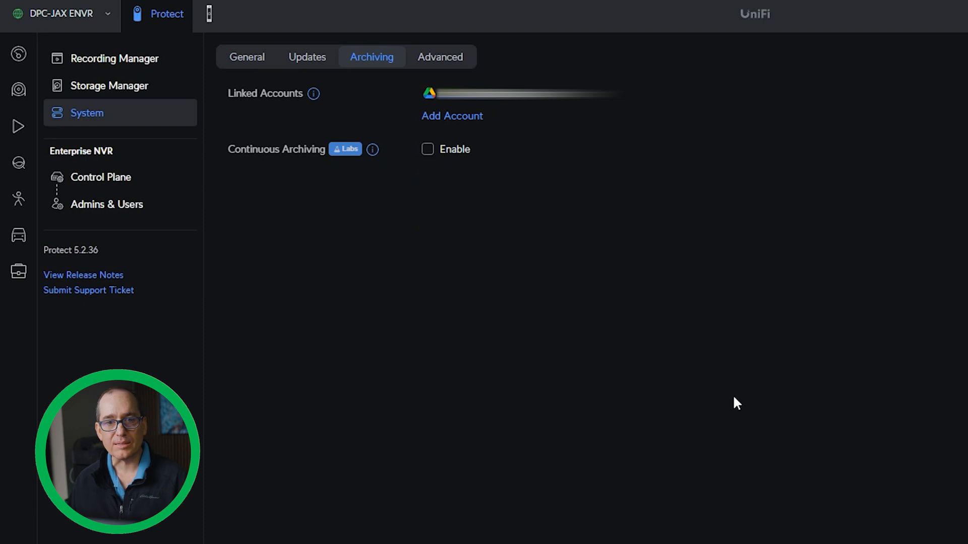
mouse_move(416, 415)
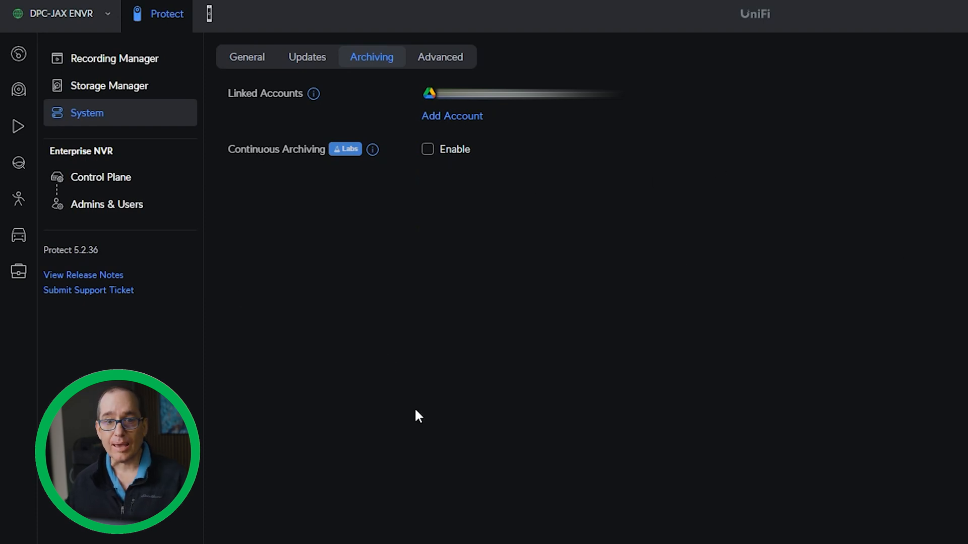
mouse_move(256, 385)
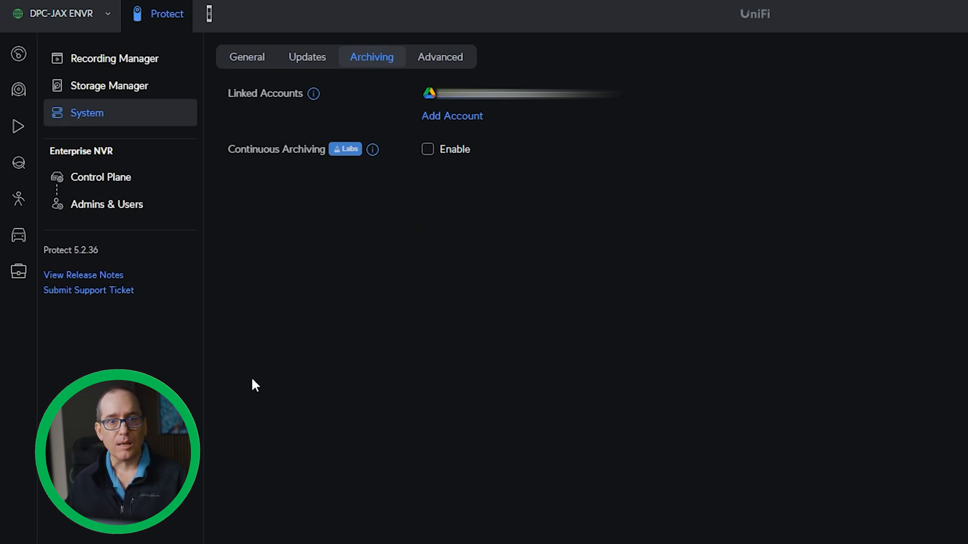
mouse_move(591, 508)
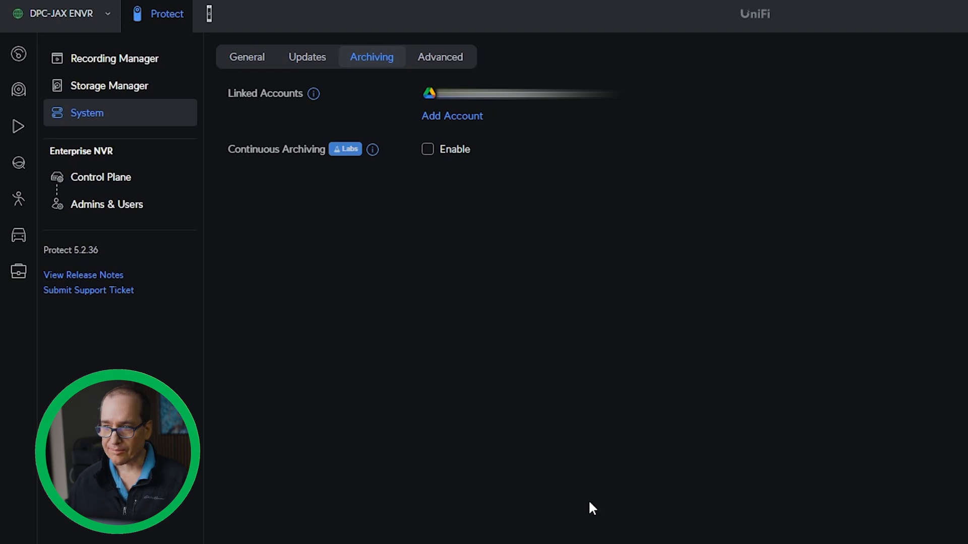
mouse_move(568, 206)
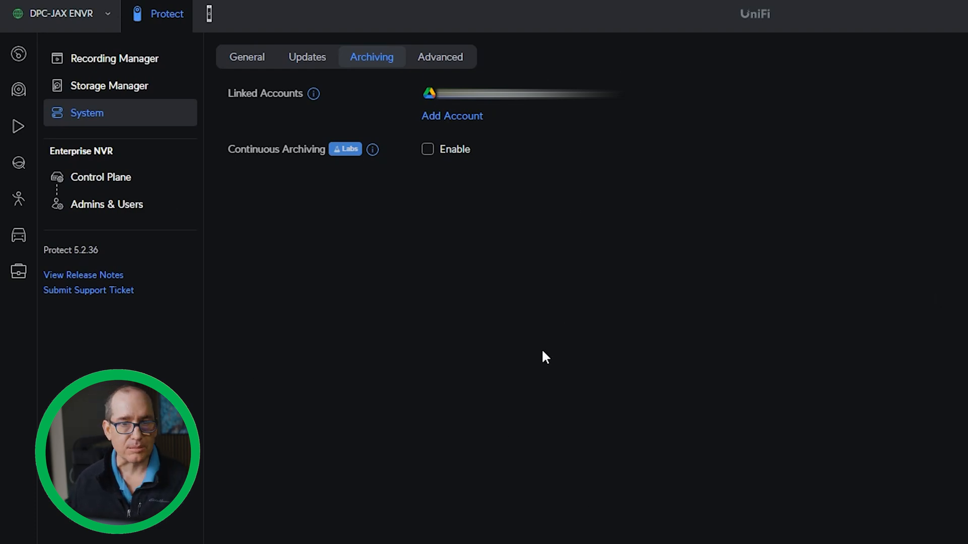
View the storage providers in Add Account, then close it without linking an account.
left_click(451, 116)
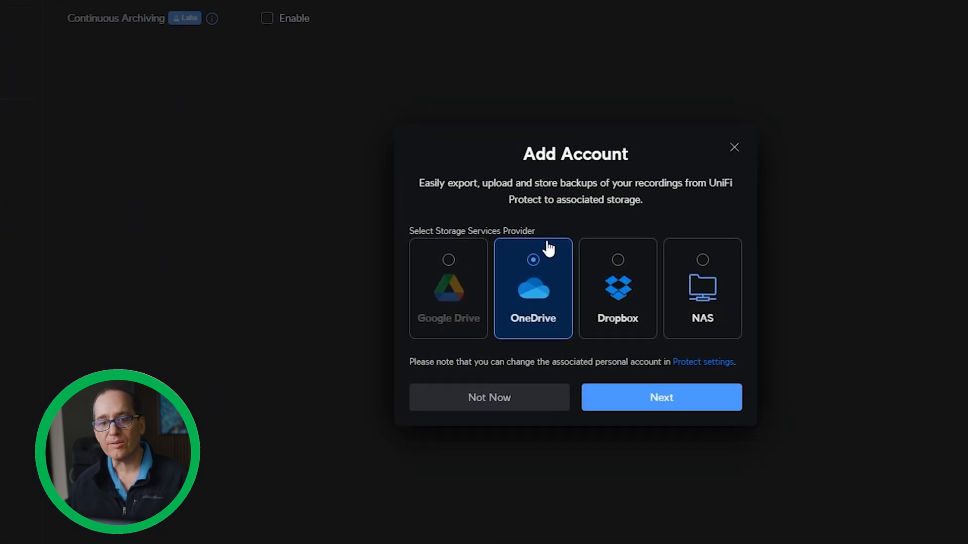
mouse_move(741, 259)
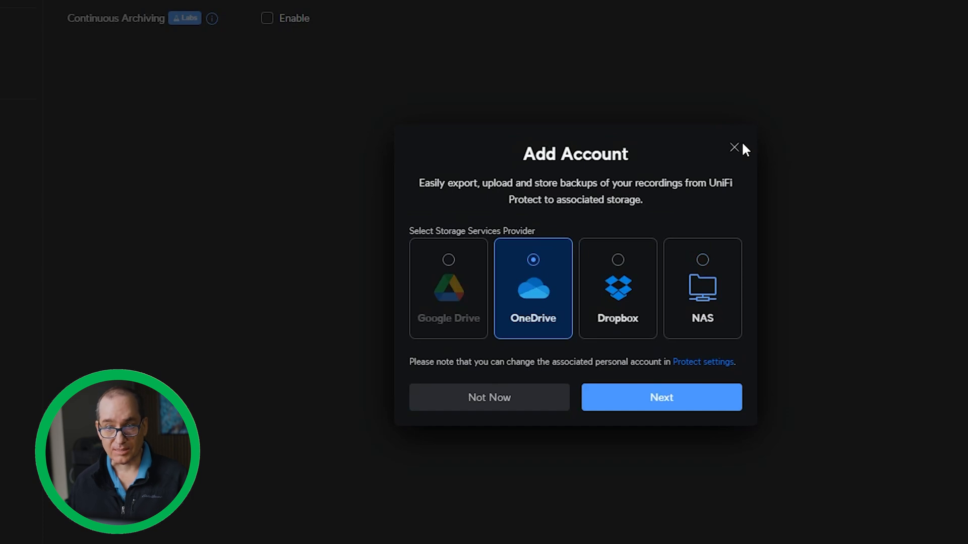
left_click(734, 148)
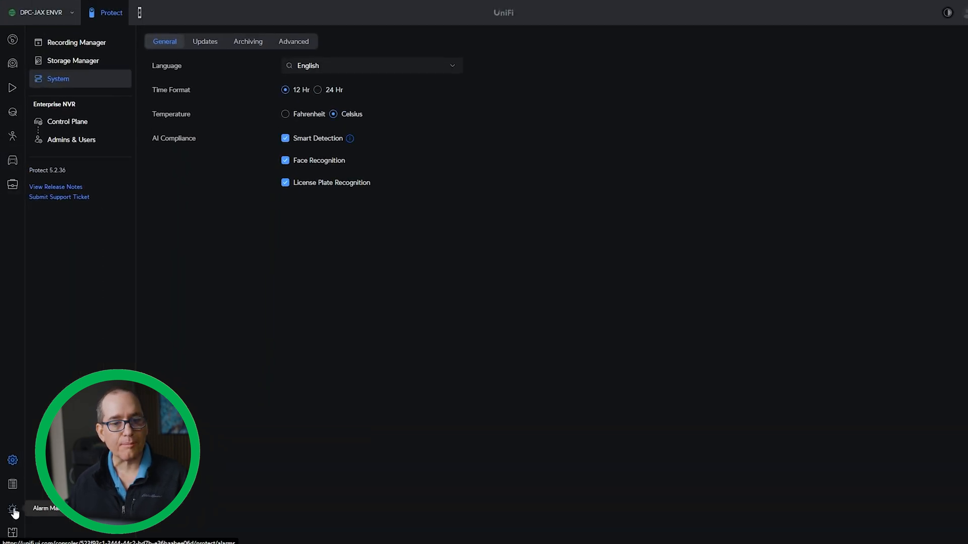
Start a new alarm in Alarm Manager and show the Activity trigger options.
left_click(12, 509)
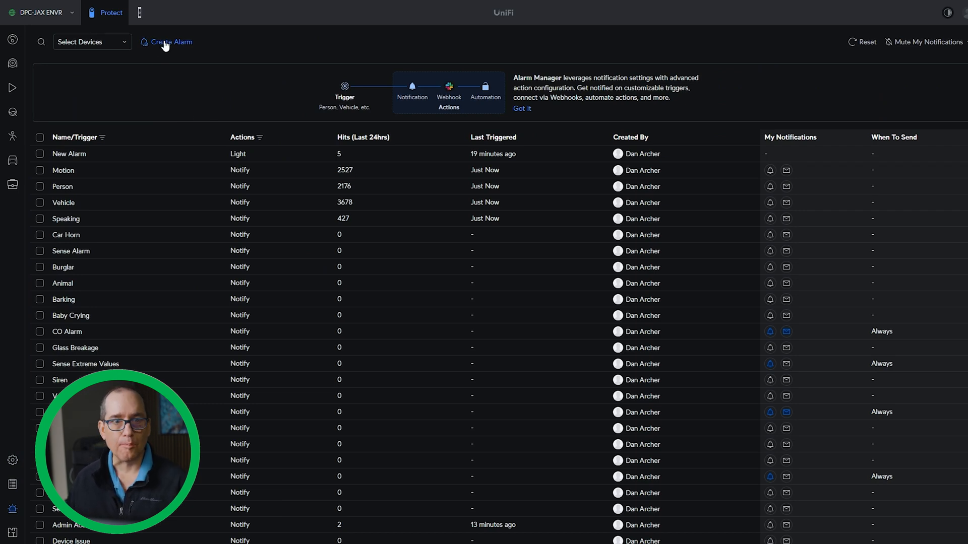
left_click(170, 41)
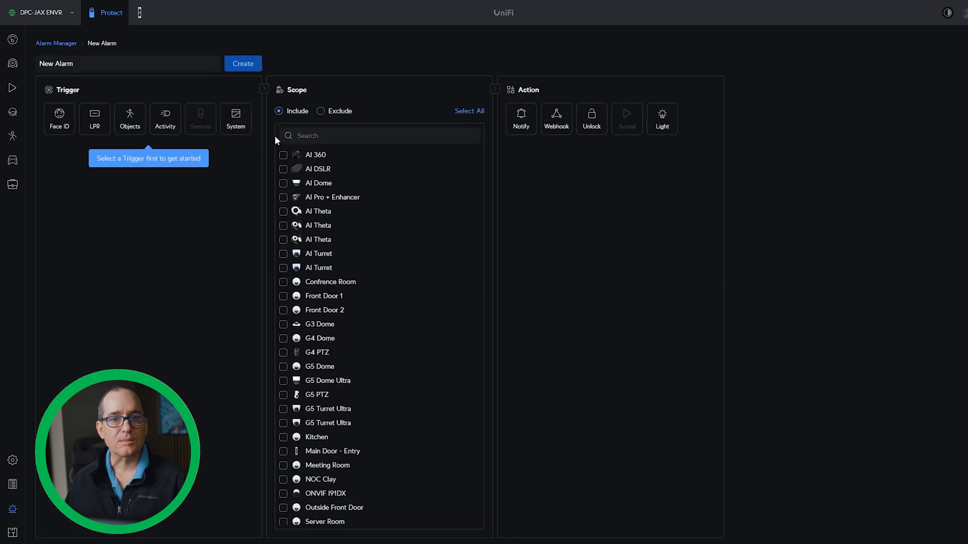
mouse_move(179, 218)
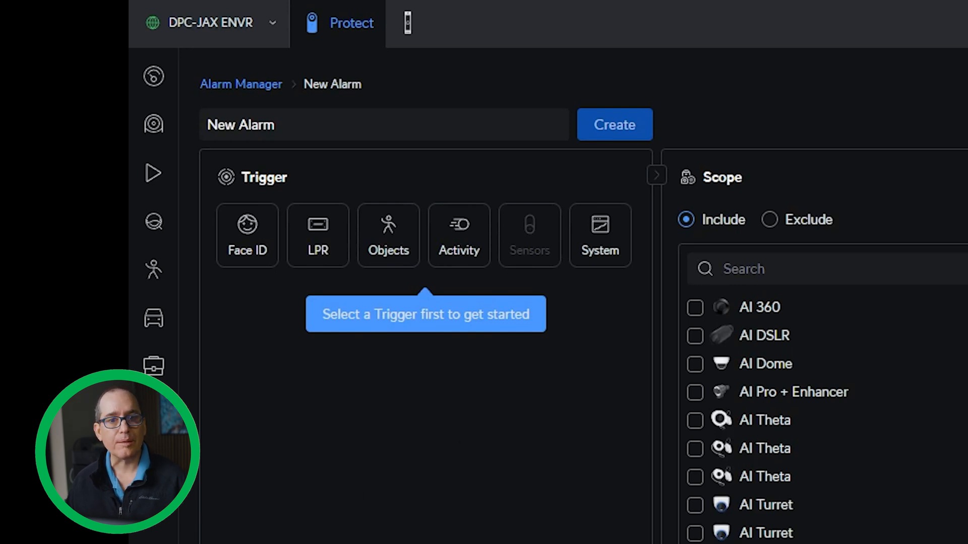
mouse_move(236, 352)
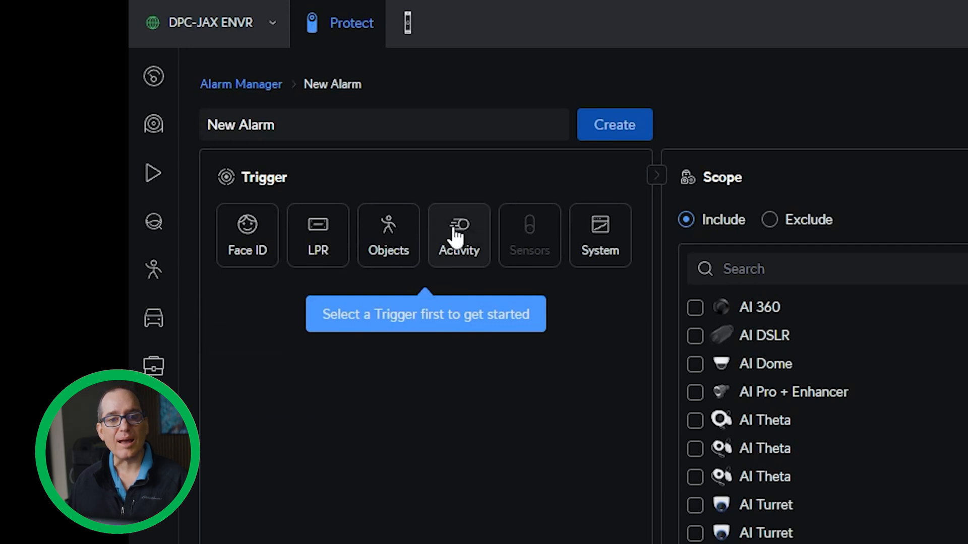
left_click(459, 235)
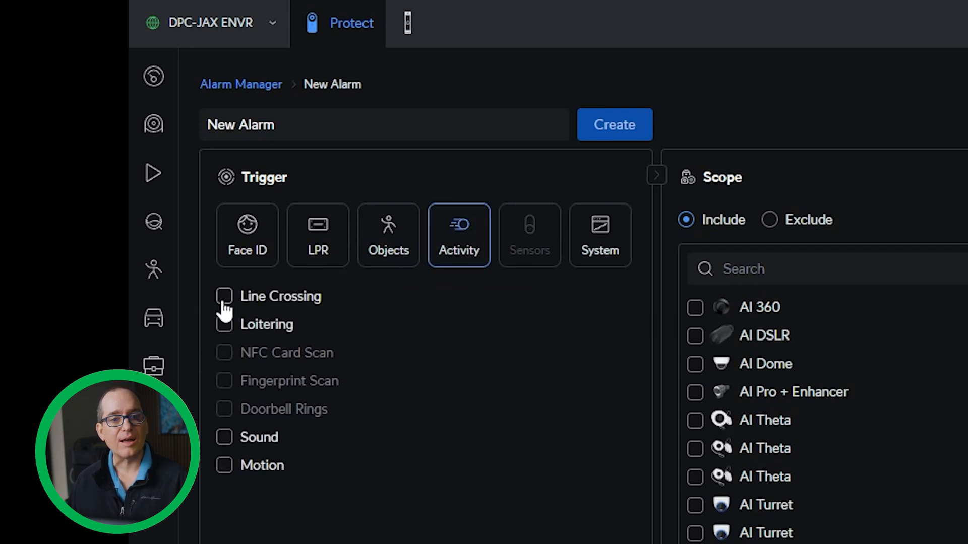
mouse_move(231, 351)
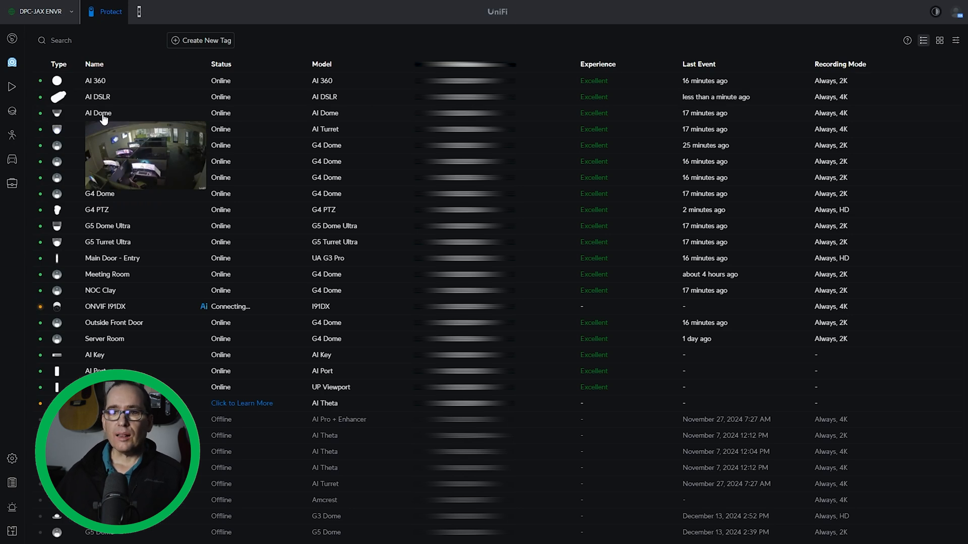
Open the AI Dome camera's details and settings to reach its zone editor.
left_click(97, 113)
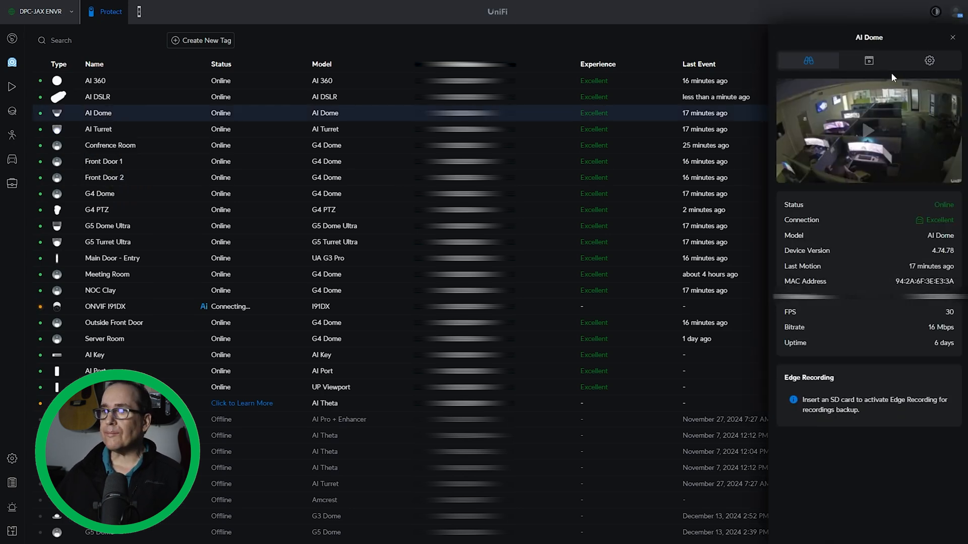
left_click(868, 60)
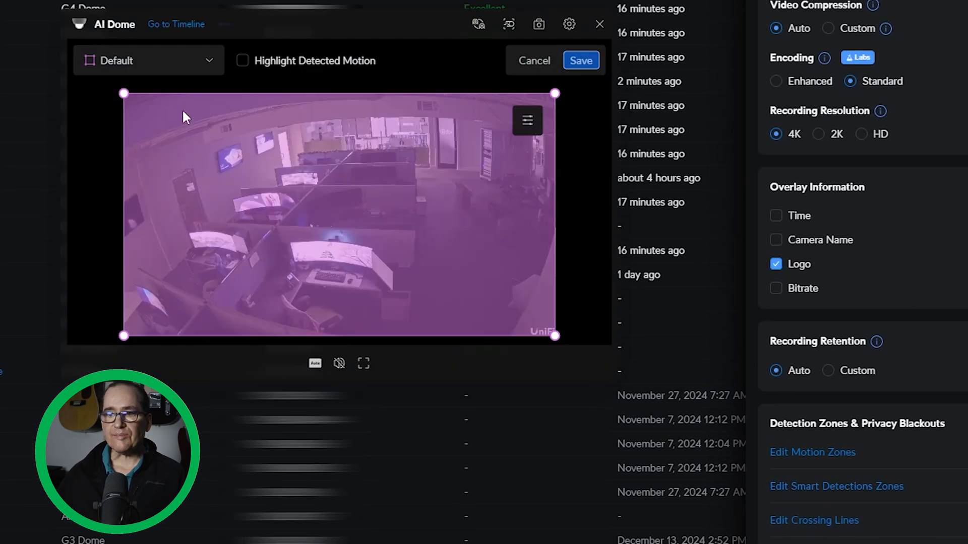
Add New Zone 001 for AI Dome, reshape it into a right-side strip, and save.
left_click(148, 61)
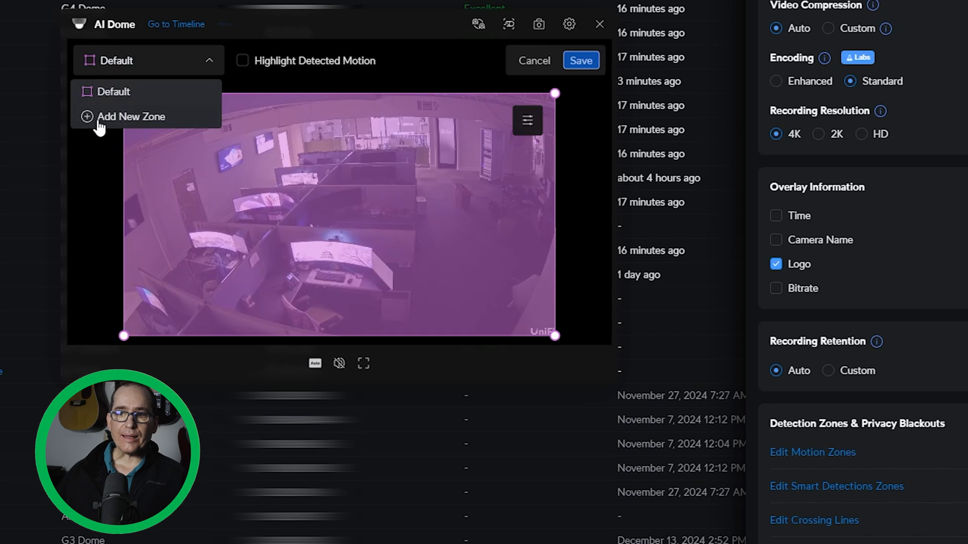
left_click(131, 117)
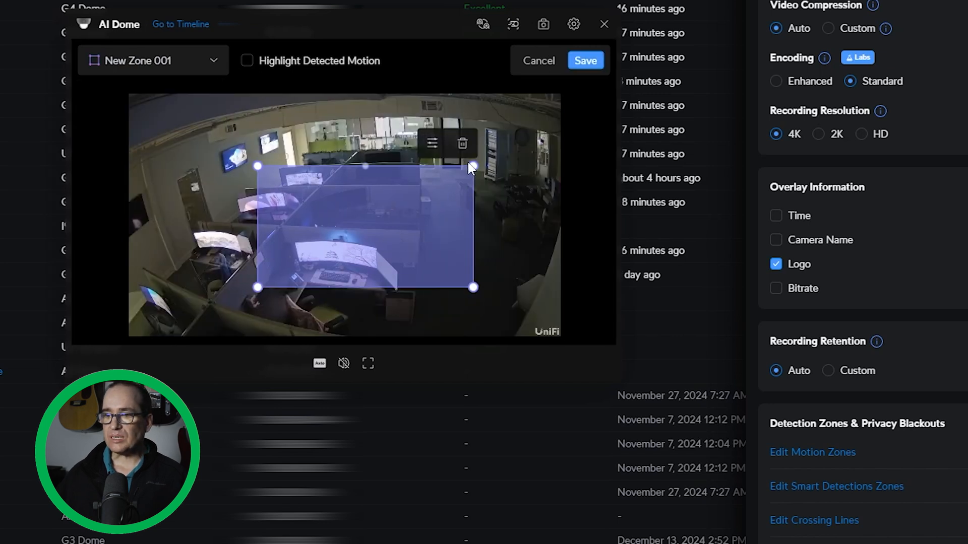
left_click_drag(473, 166, 548, 185)
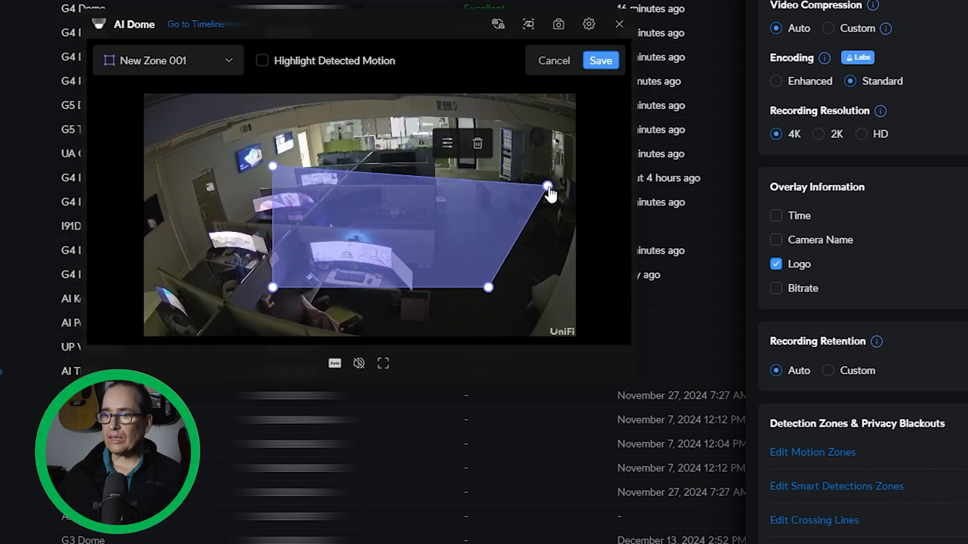
left_click_drag(488, 288, 512, 321)
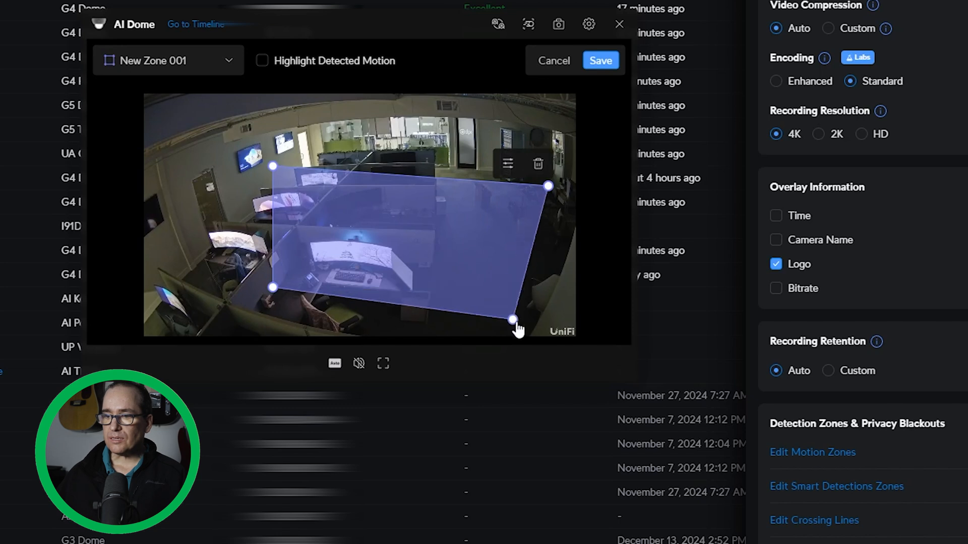
left_click_drag(272, 289, 330, 336)
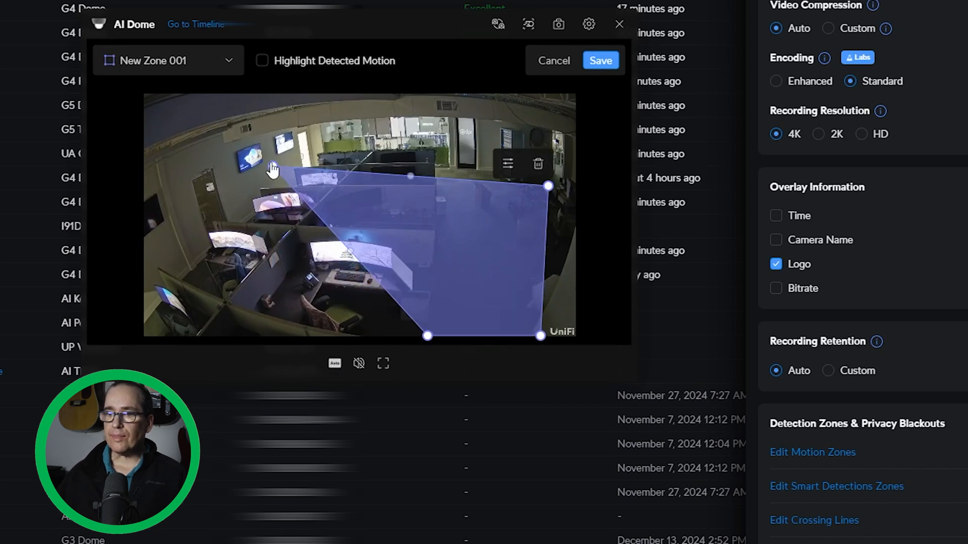
left_click_drag(409, 176, 432, 160)
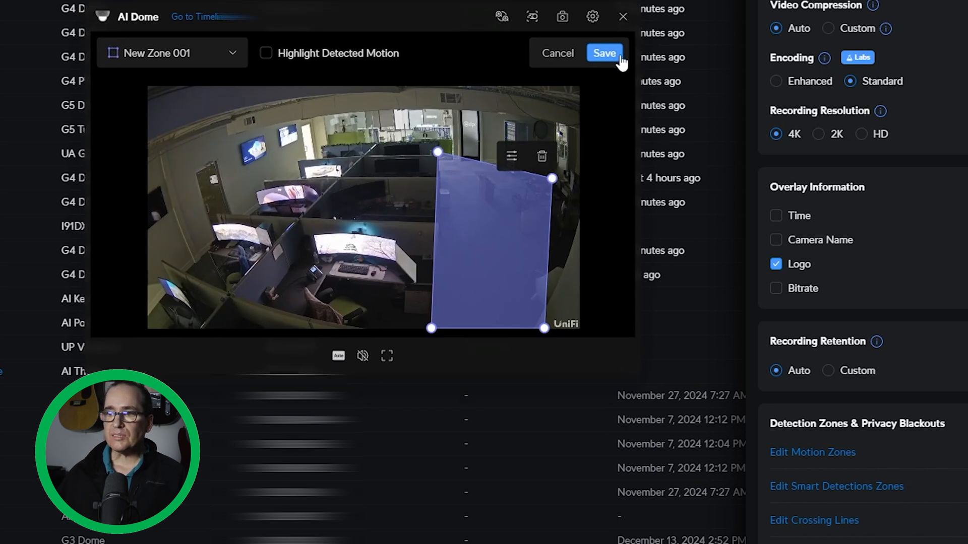
left_click(604, 53)
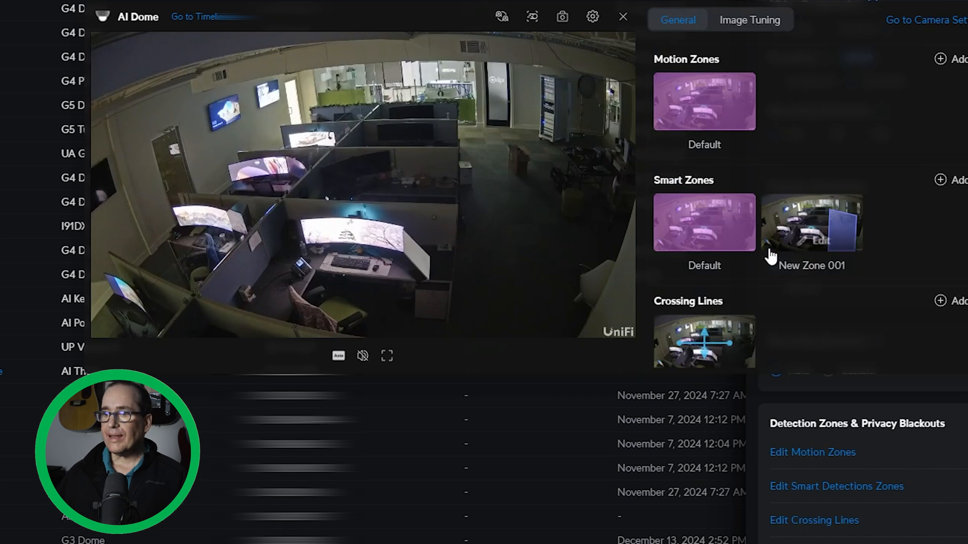
mouse_move(607, 121)
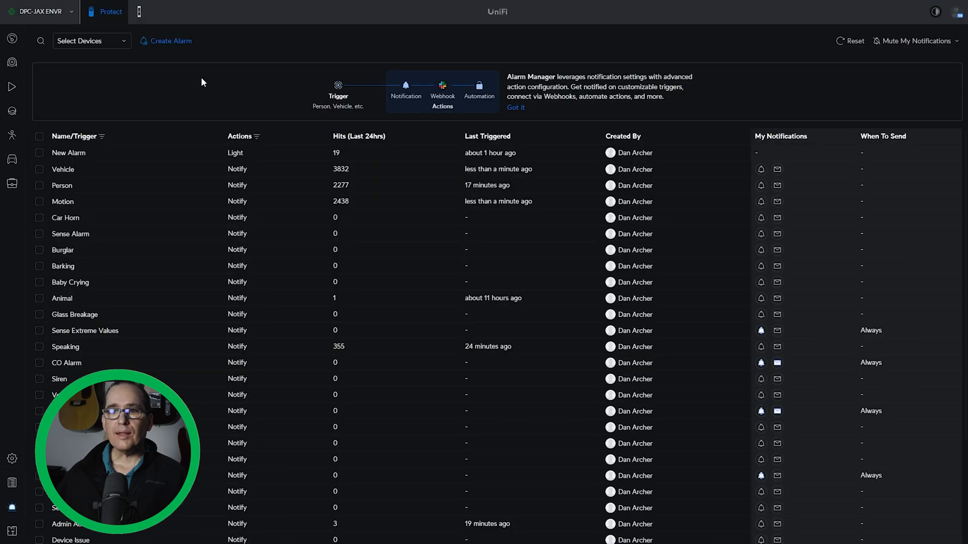
Start a new alarm with the Unknown Faces trigger, scoped to AI Dome and its Default and New Zone 001 zones.
left_click(170, 41)
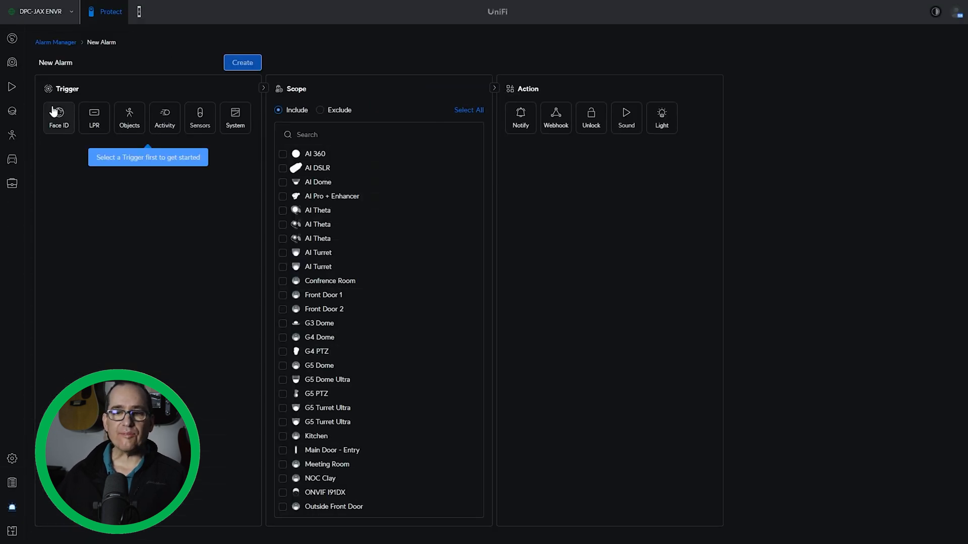
left_click(59, 117)
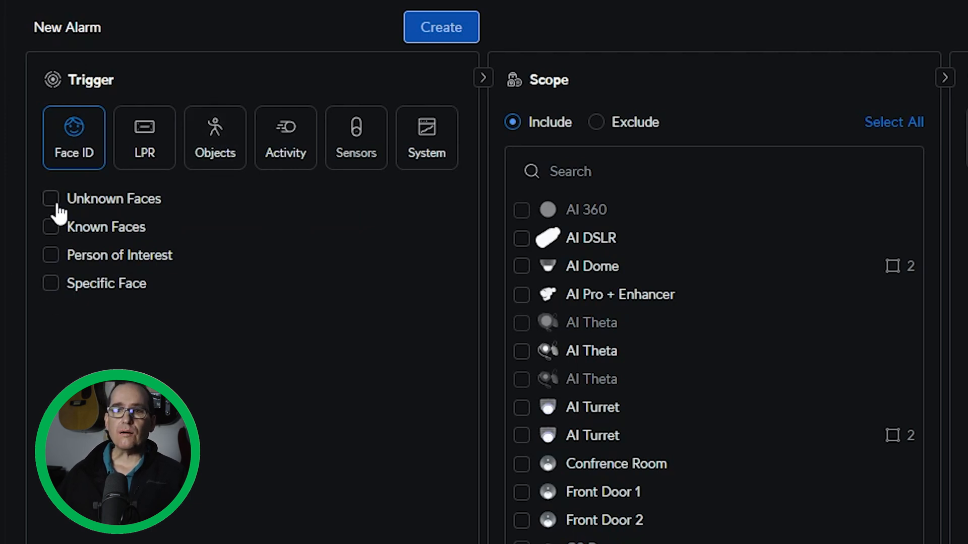
left_click(50, 198)
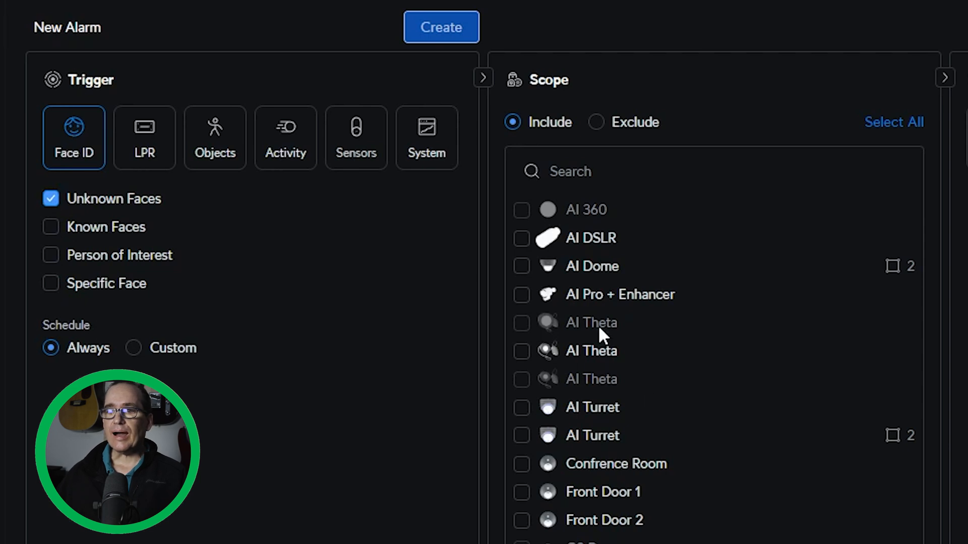
mouse_move(542, 281)
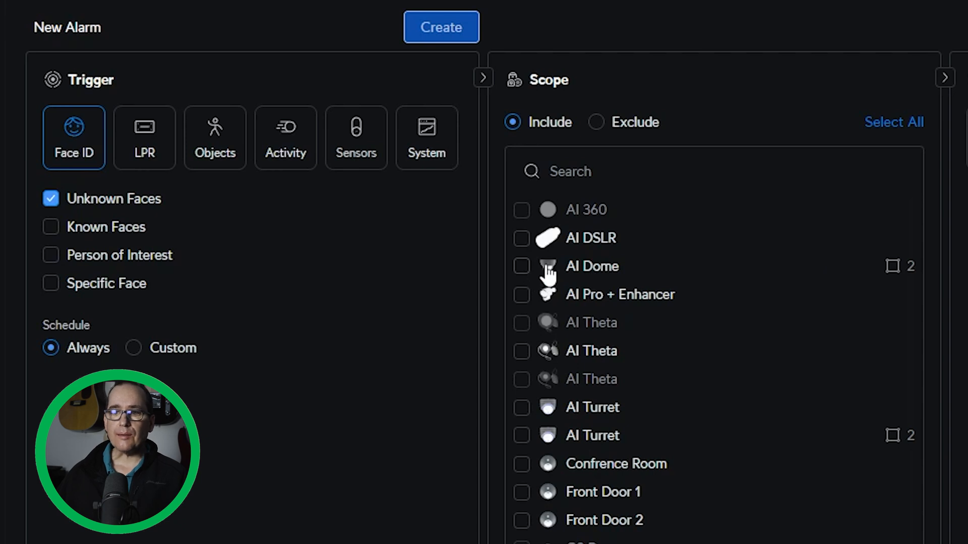
left_click(522, 266)
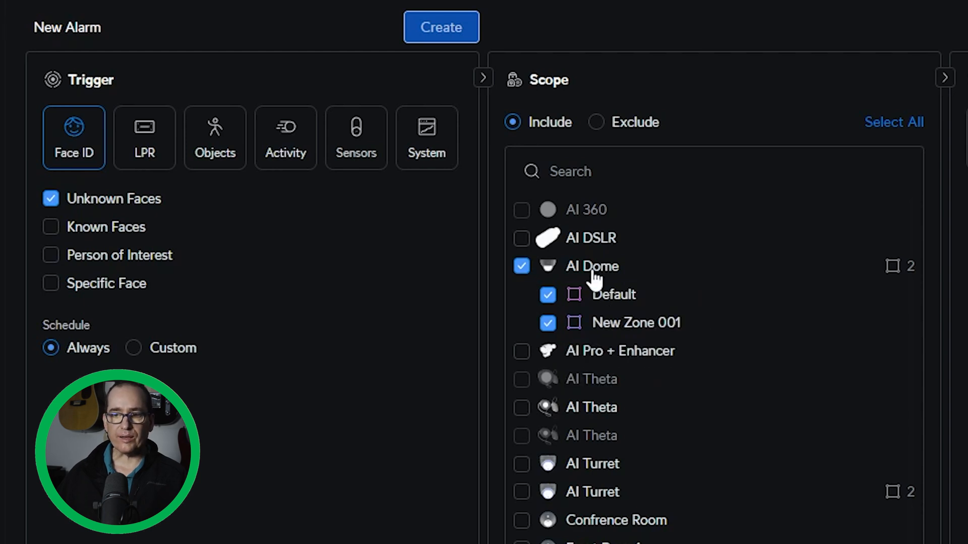
mouse_move(154, 241)
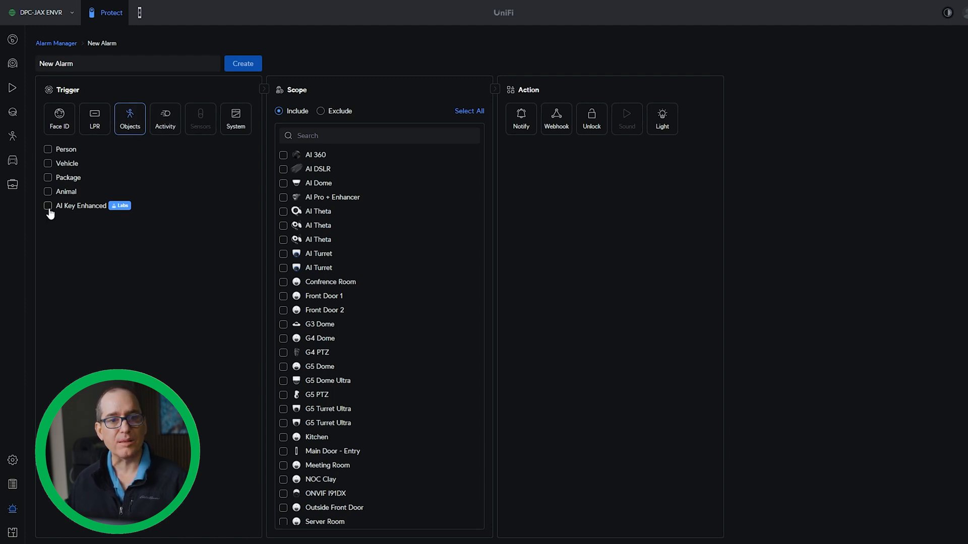
Switch the new alarm's trigger to Objects to view Person, Vehicle, Package, Animal and AI Key Enhanced.
left_click(48, 206)
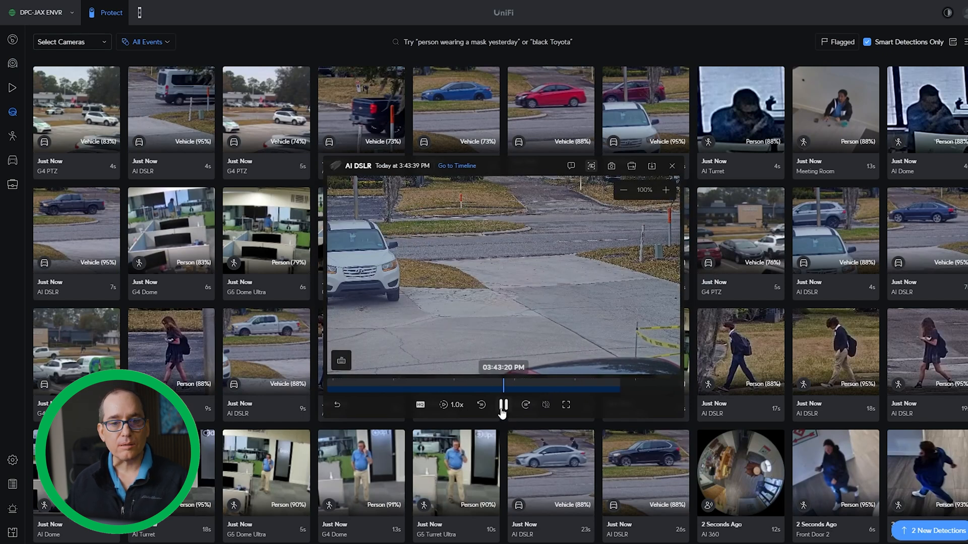
mouse_move(341, 360)
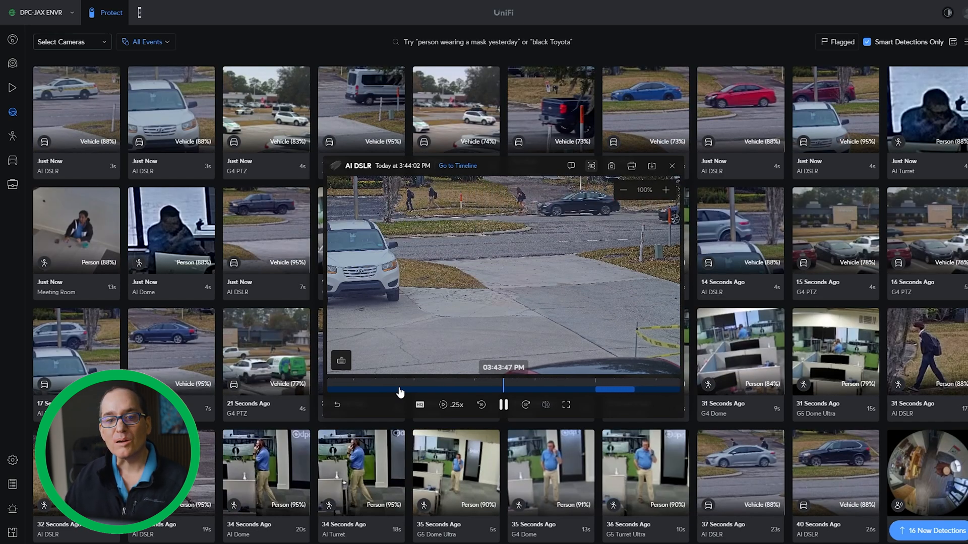
Jump to a later point on the AI DSLR clip's timeline during 0.15x playback.
left_click(456, 404)
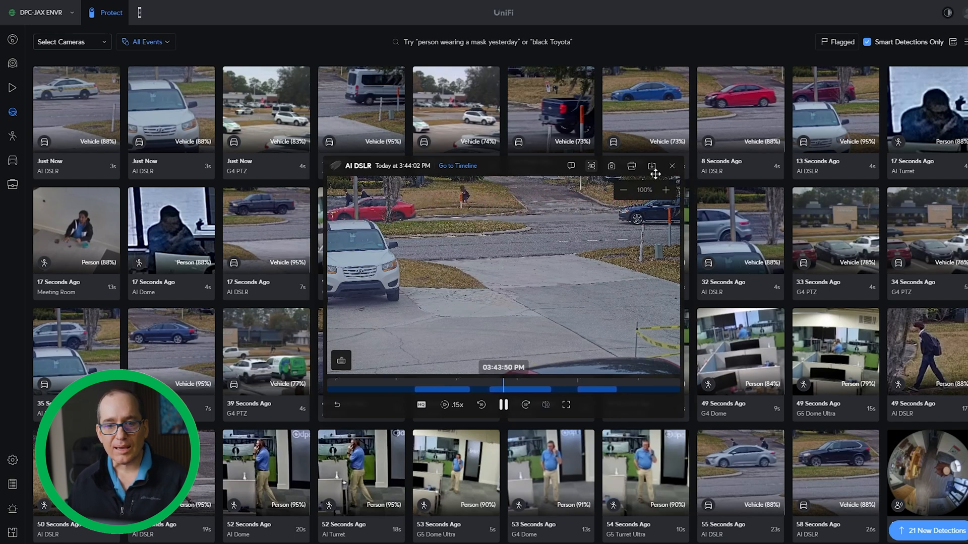
mouse_move(672, 167)
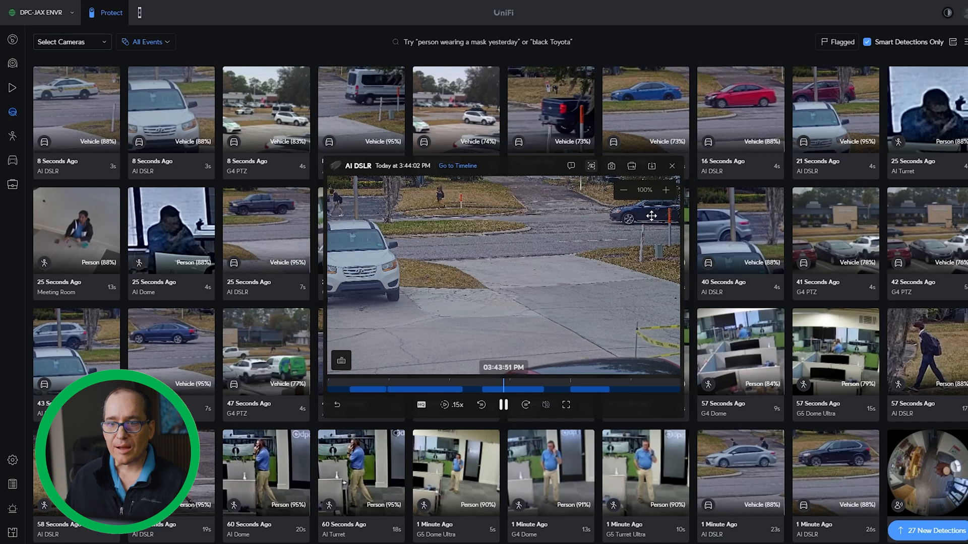
mouse_move(672, 167)
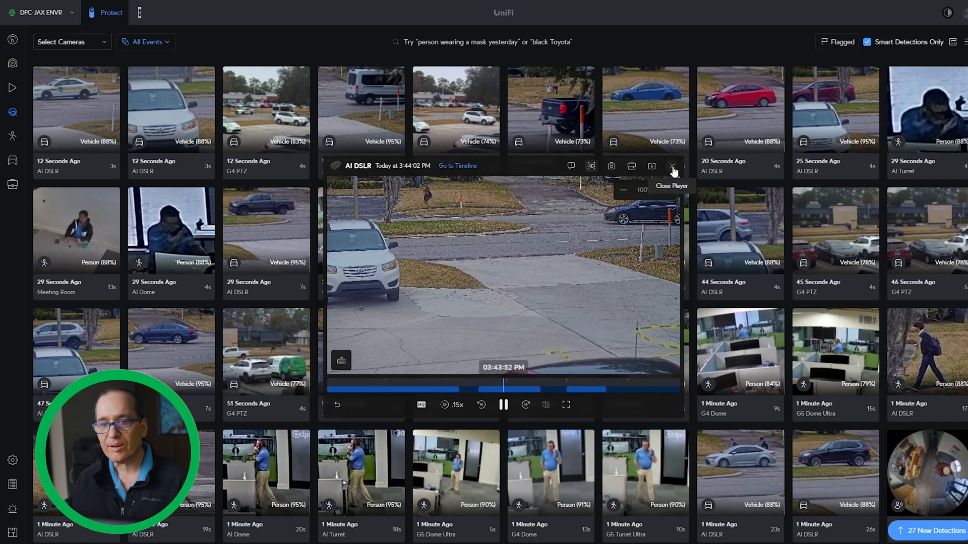
left_click(671, 166)
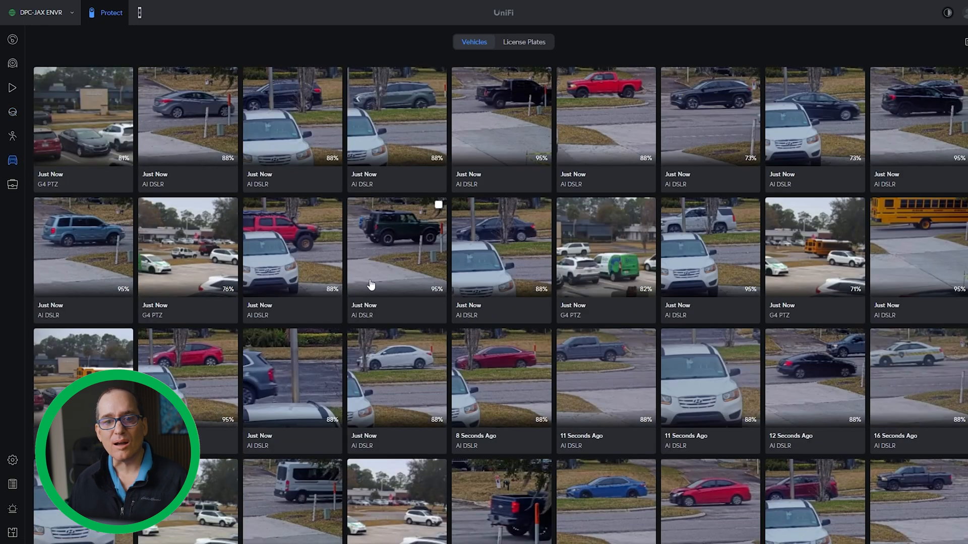
mouse_move(526, 42)
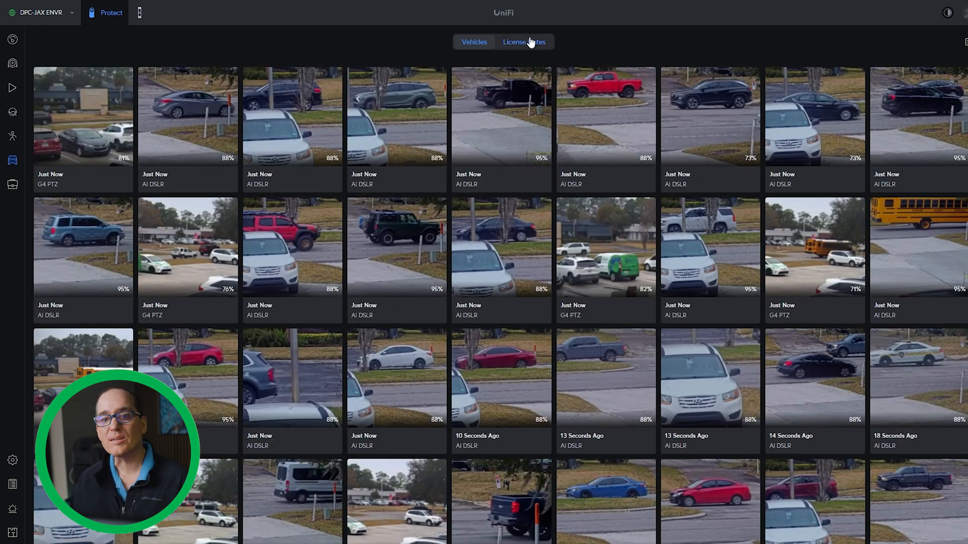
left_click(525, 42)
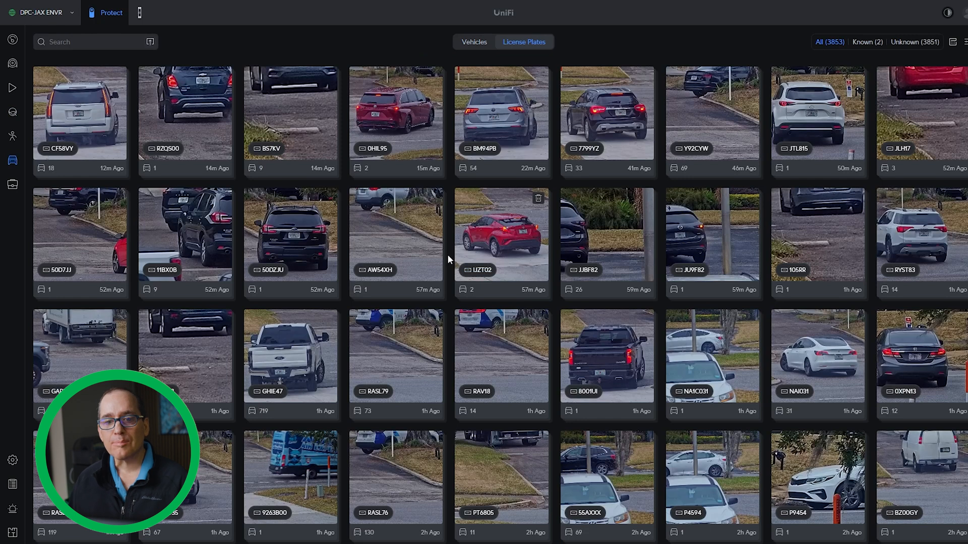
left_click(500, 234)
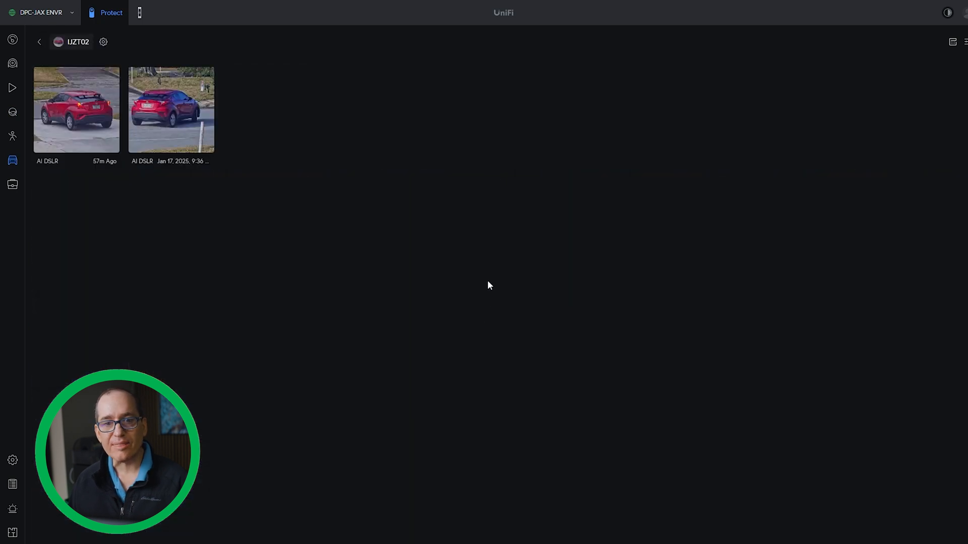
Play a red SUV sighting clip, zoom in further, then close the player.
left_click(76, 109)
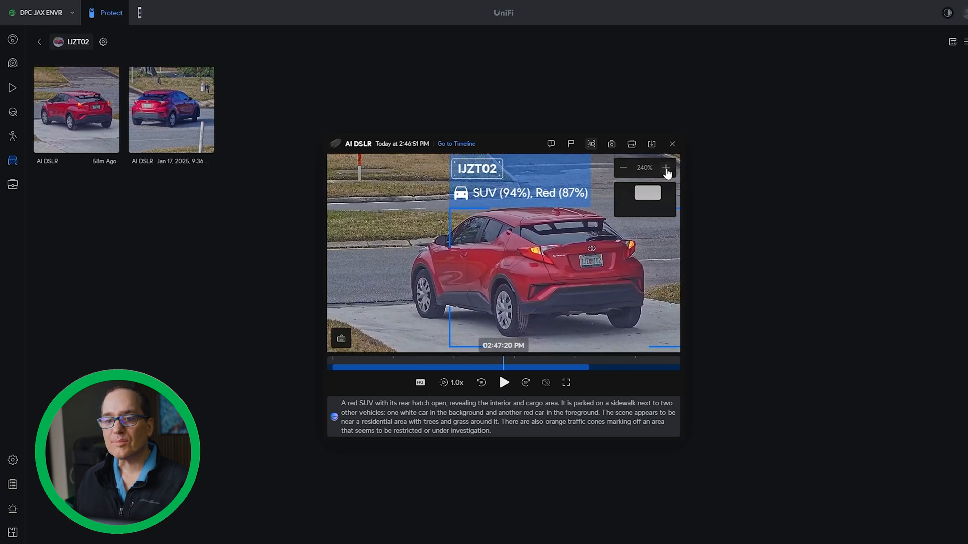
left_click(665, 167)
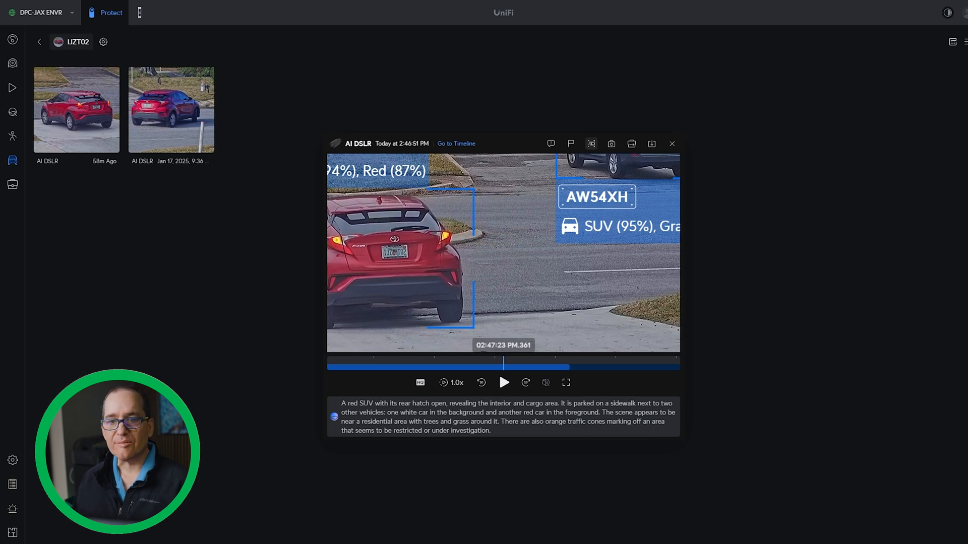
left_click(671, 143)
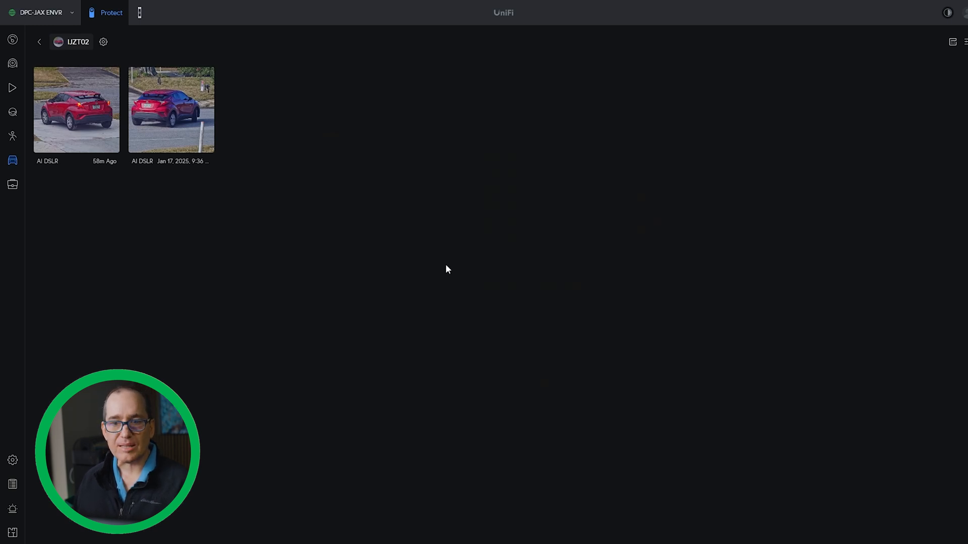
mouse_move(263, 224)
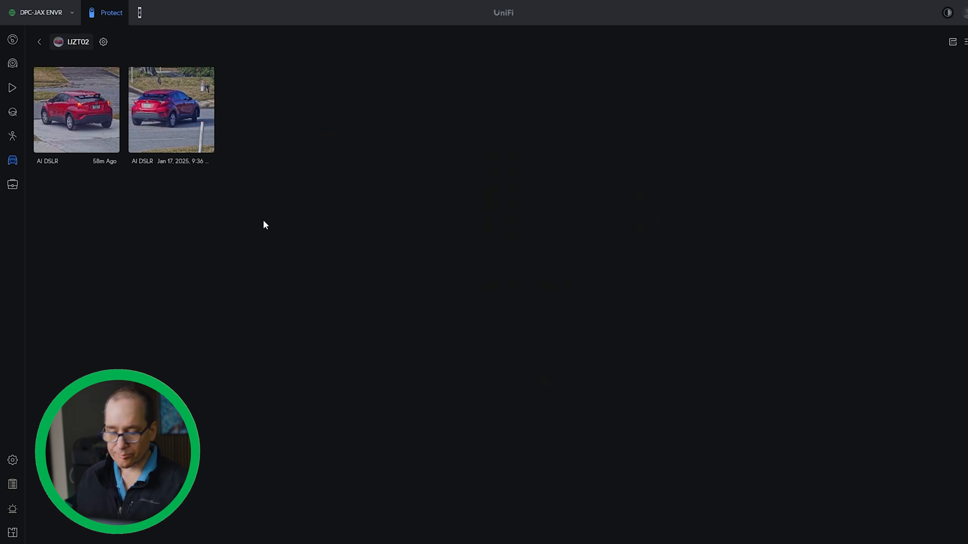
mouse_move(295, 281)
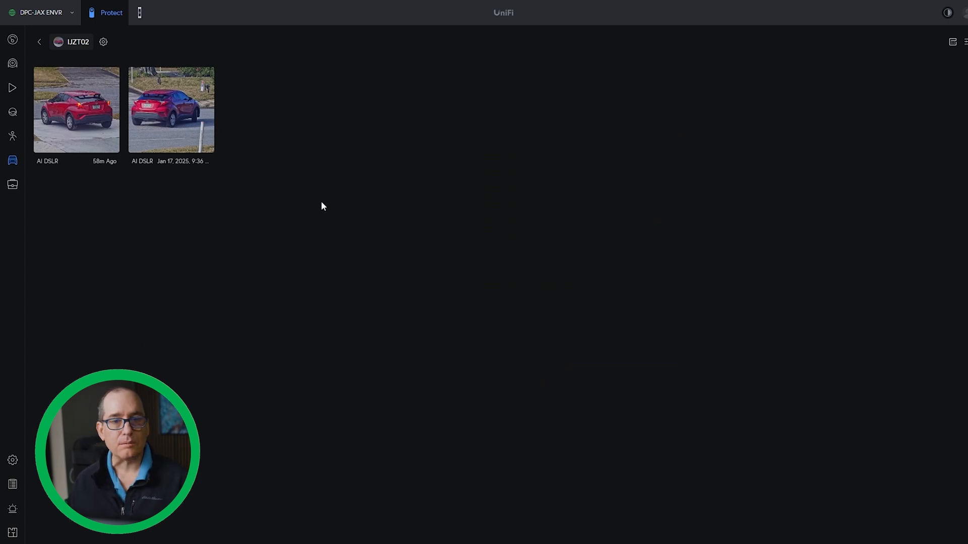
mouse_move(354, 214)
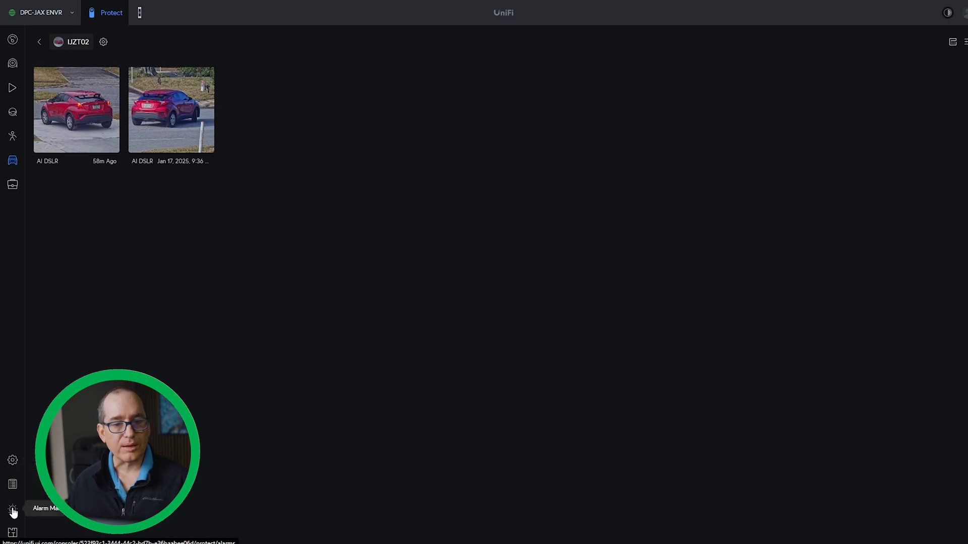
Open Alarm Manager and view New Alarm's details and AI Turret trigger history.
left_click(12, 508)
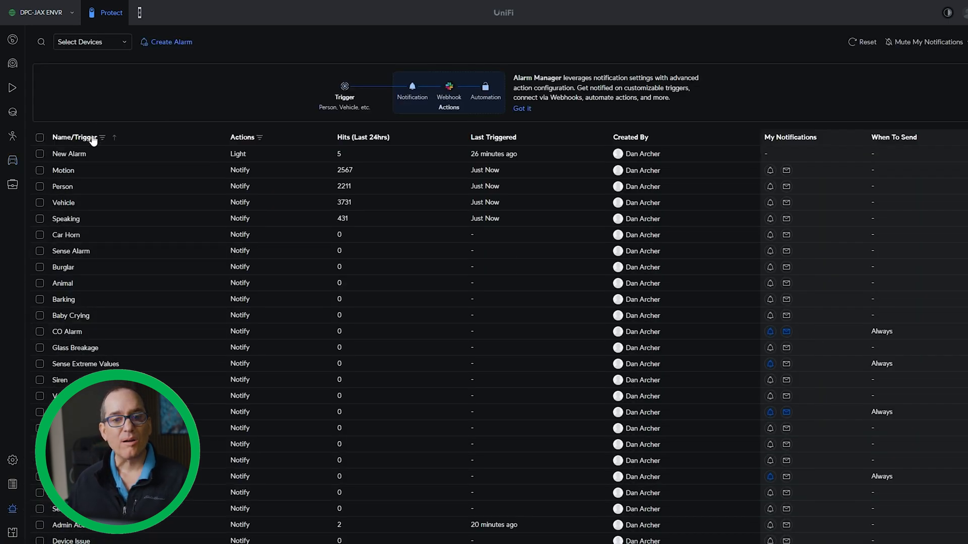
left_click(69, 154)
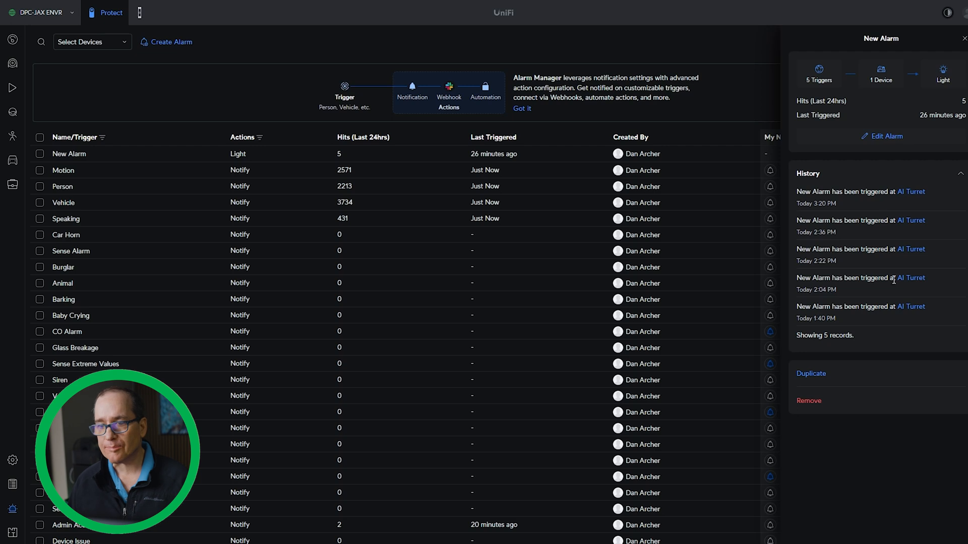
mouse_move(859, 191)
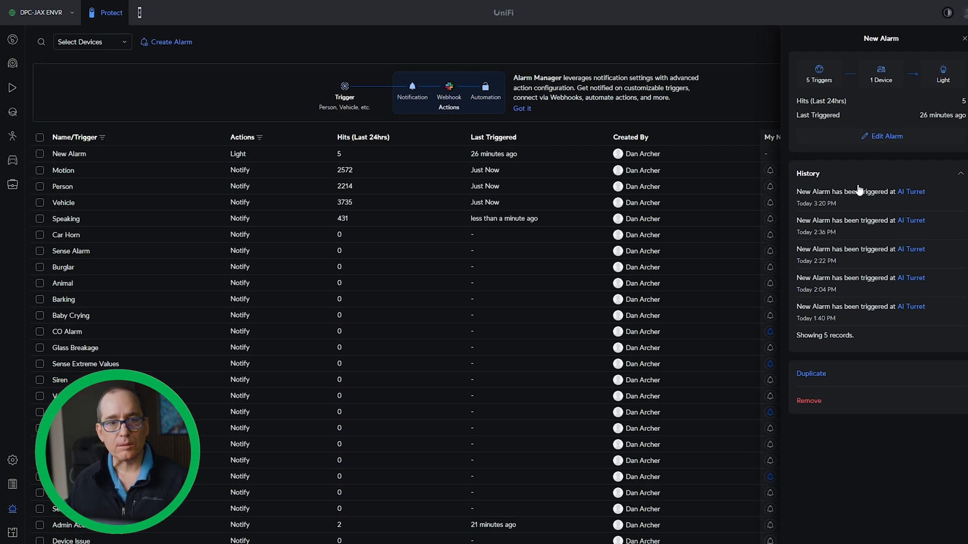
mouse_move(425, 233)
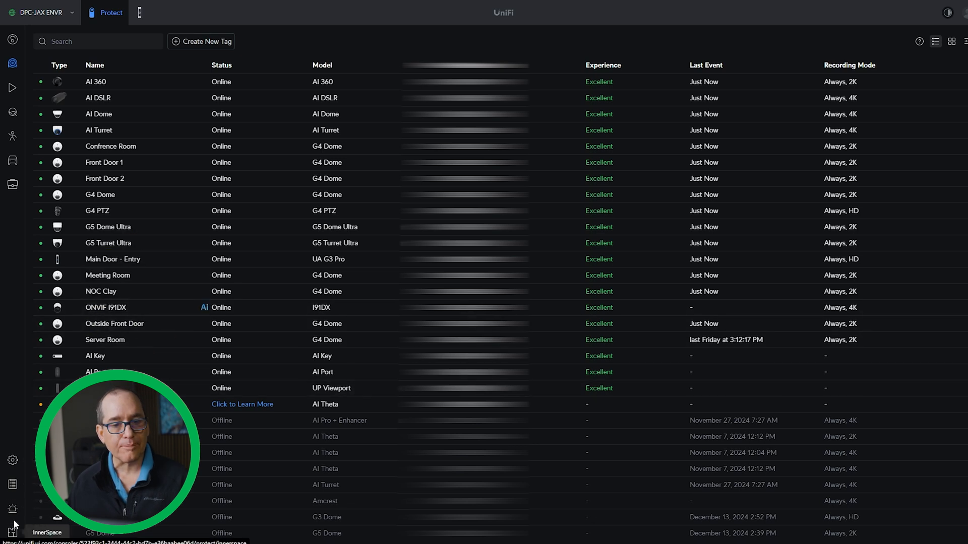
Return to Alarm Manager and start a new alarm to see ONVIF I91DX in the scope list.
left_click(12, 461)
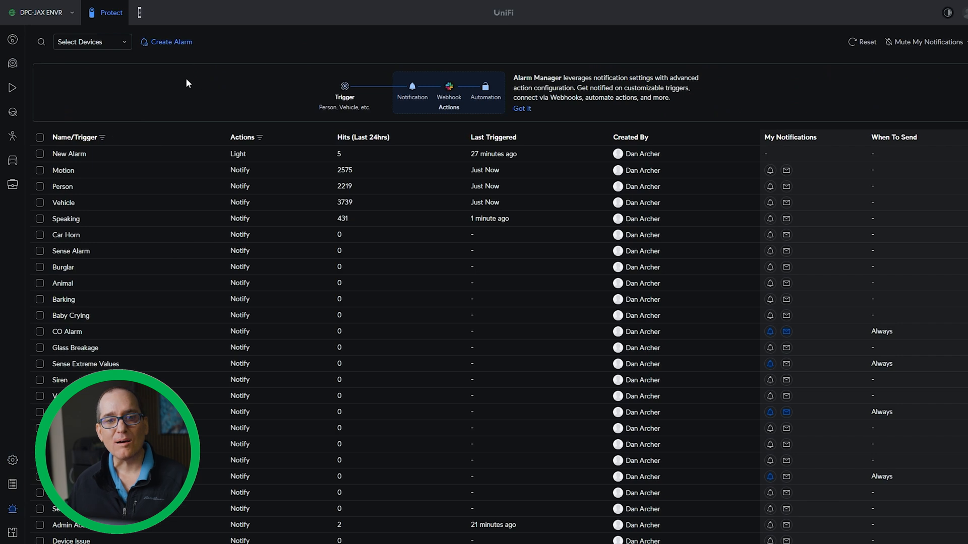
left_click(171, 42)
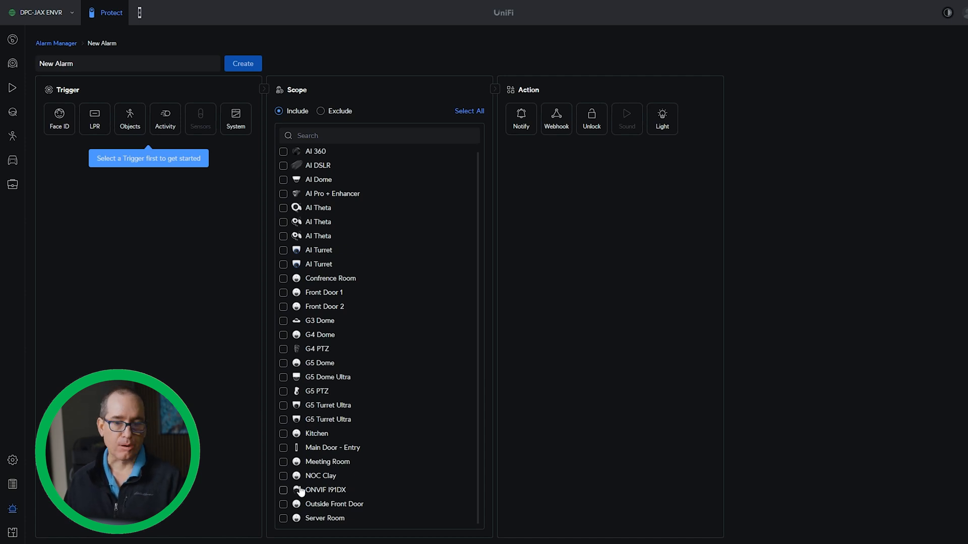
mouse_move(463, 222)
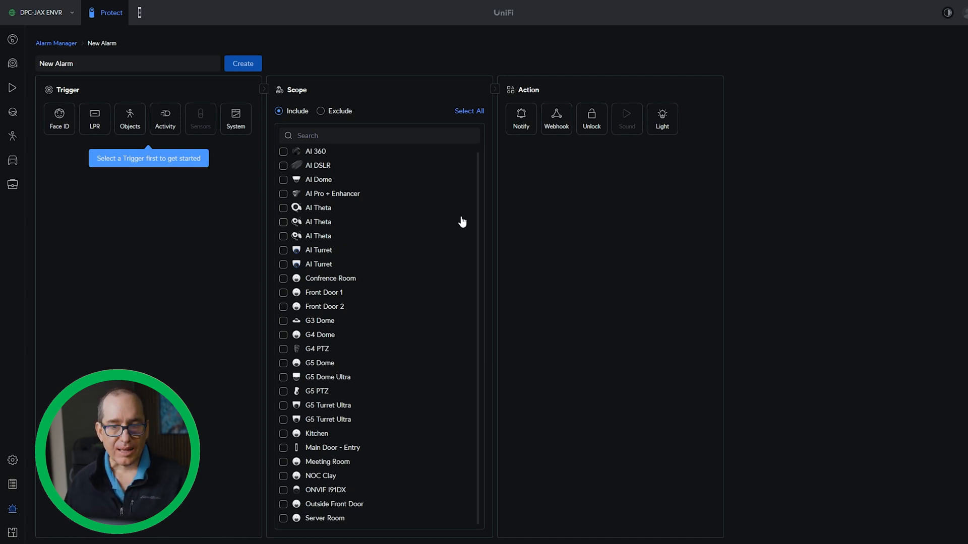
mouse_move(344, 217)
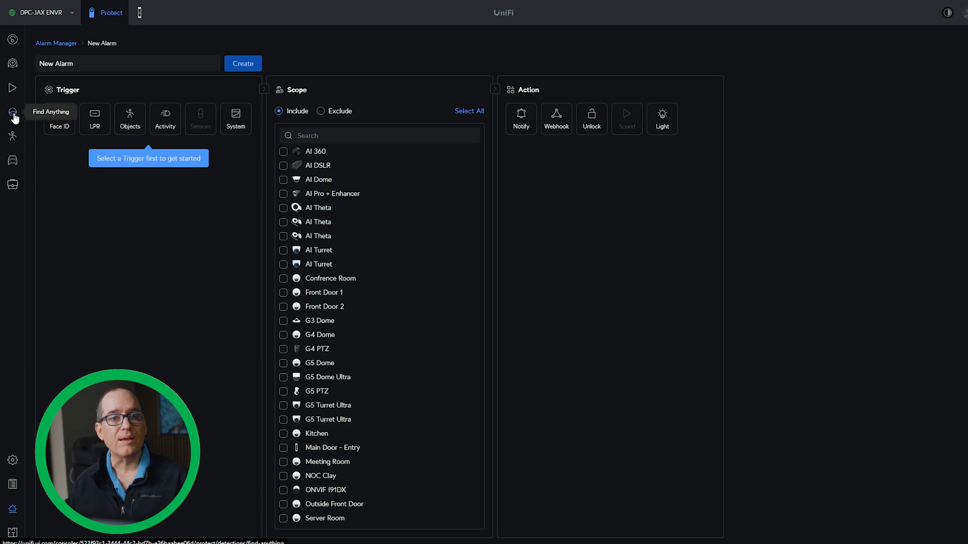
Go to Find Anything and start a natural-language search for people across cameras.
left_click(12, 113)
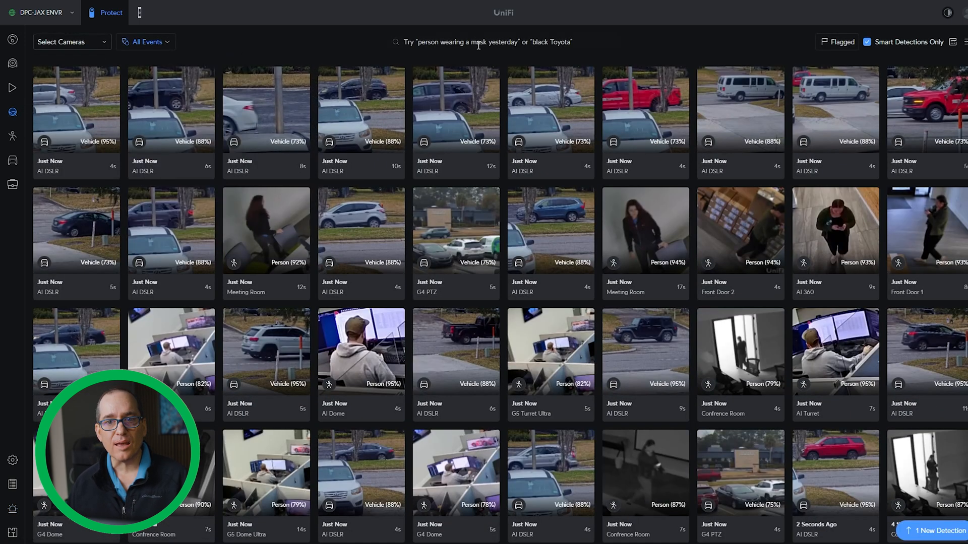
left_click(500, 41)
type("green shirt")
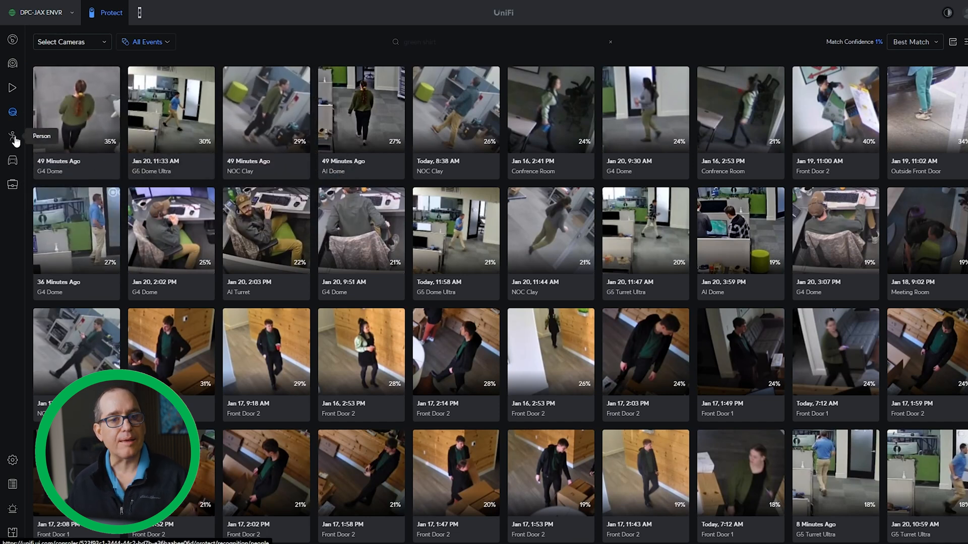
mouse_move(12, 159)
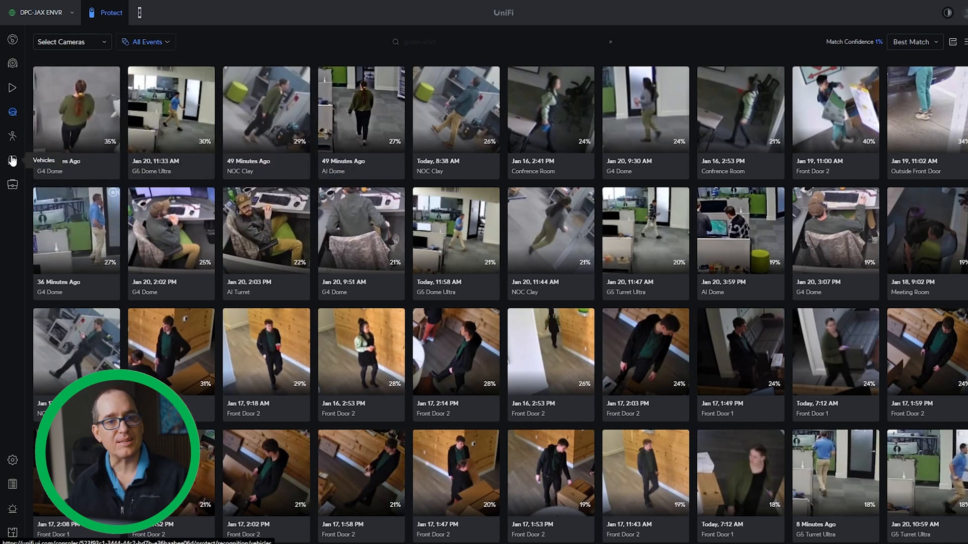
mouse_move(12, 111)
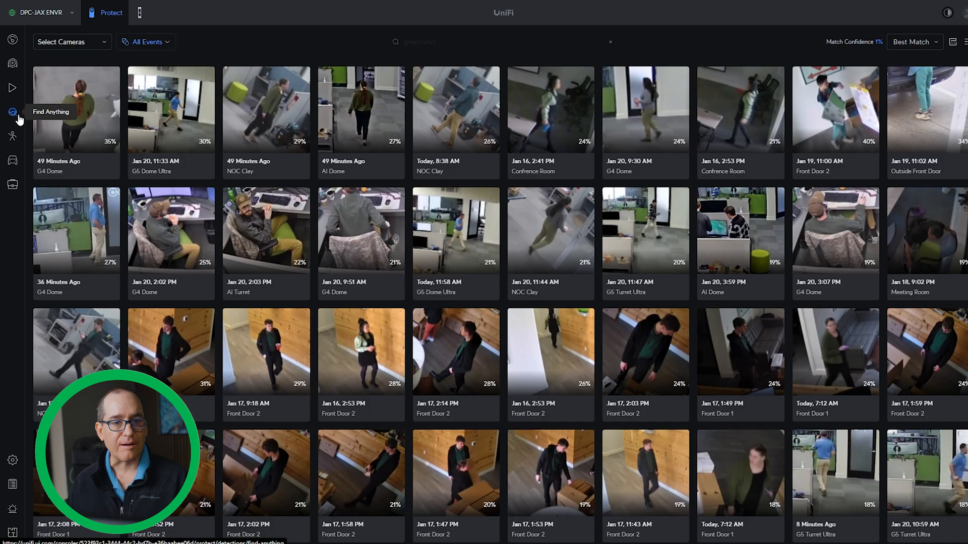